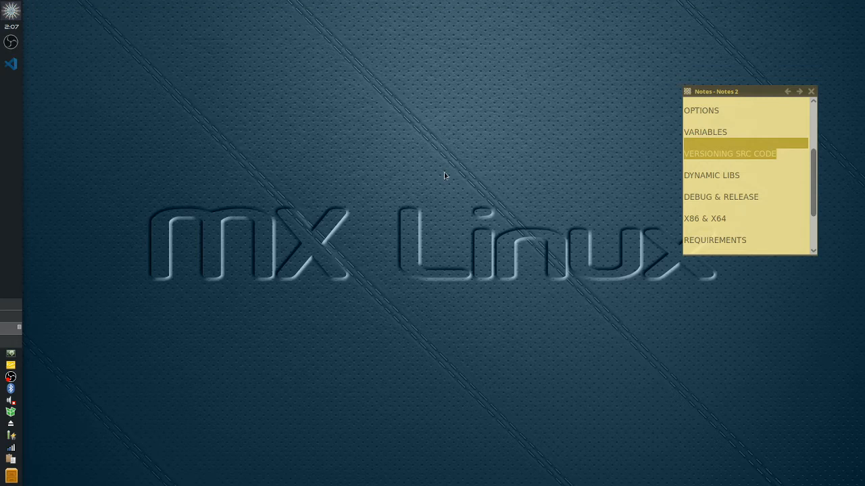
mouse_move(439, 170)
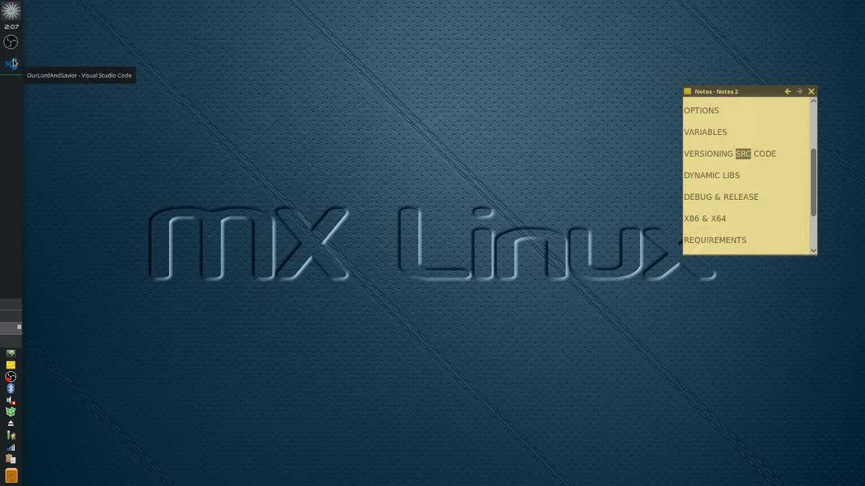
Bring the Visual Studio Code window with the OurLordAndSavior project to the front
click(11, 63)
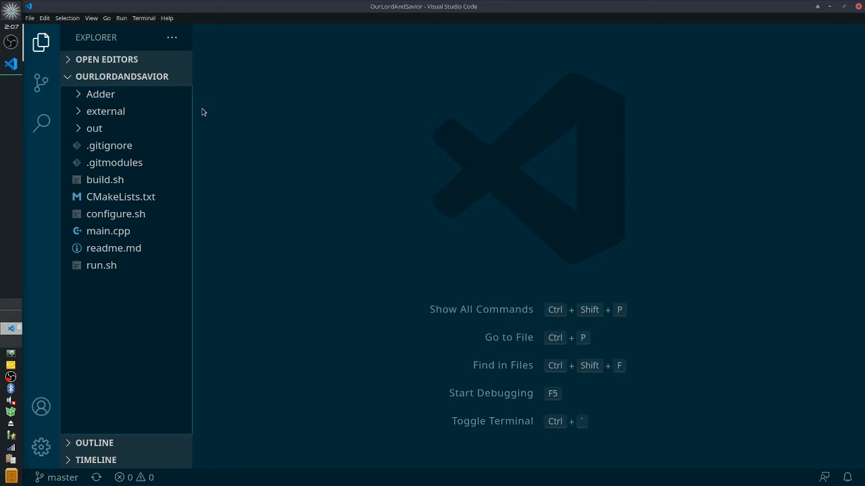
Edit the project() line in CMakeLists.txt to read project(OLAS VERSION 1.0)
click(121, 198)
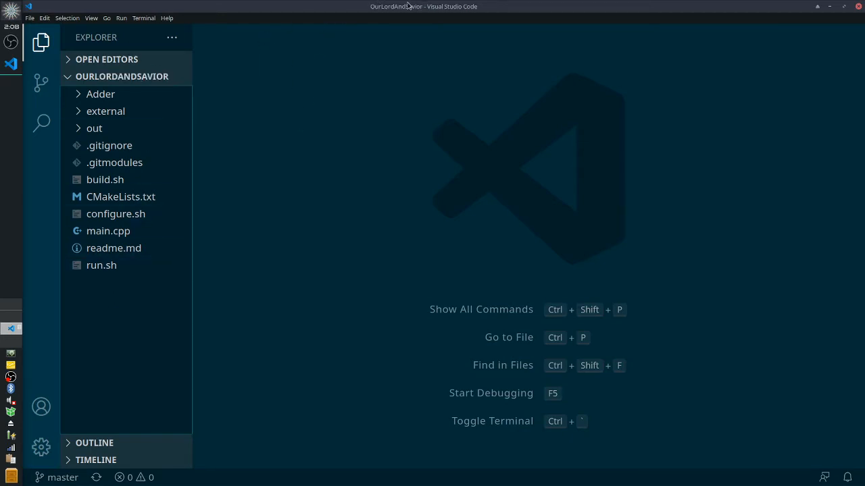
mouse_move(404, 5)
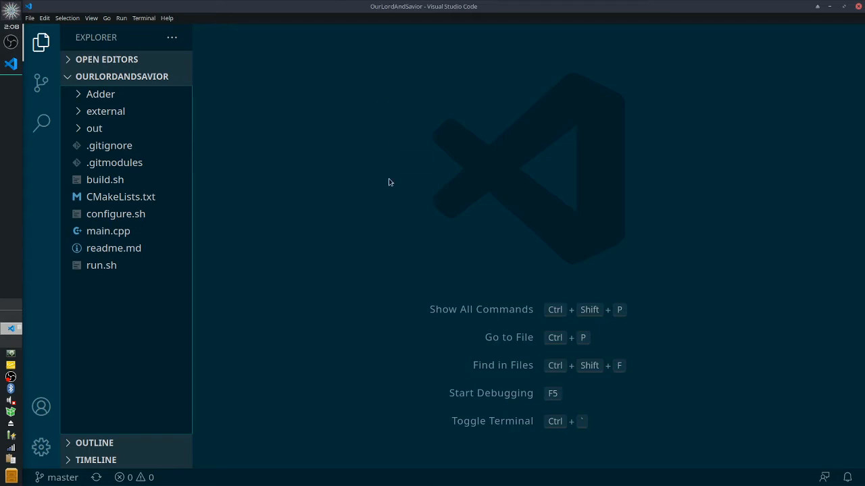
mouse_move(202, 141)
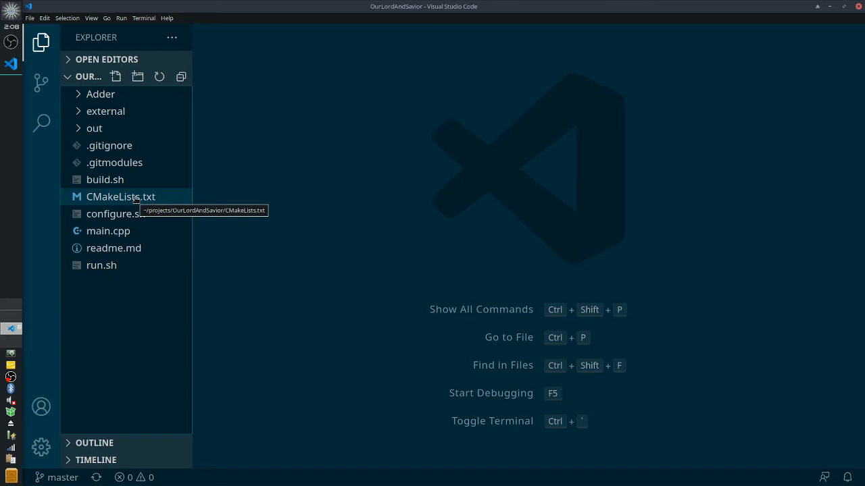
double_click(121, 197)
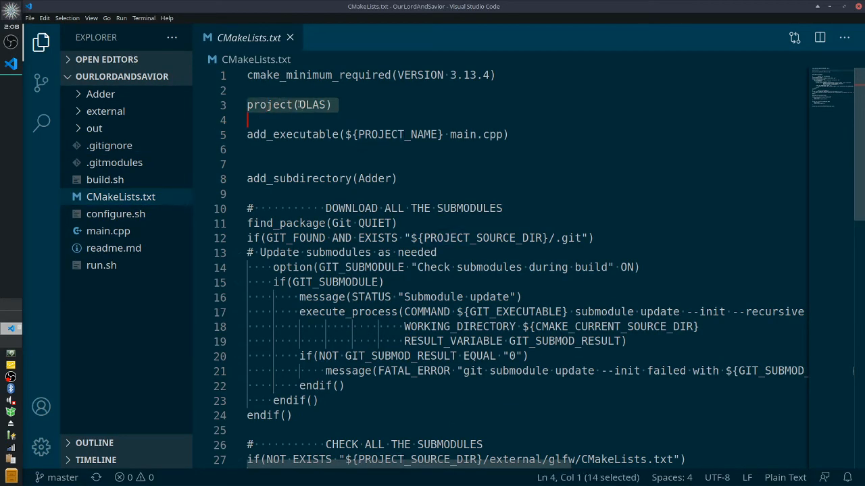
click(331, 106)
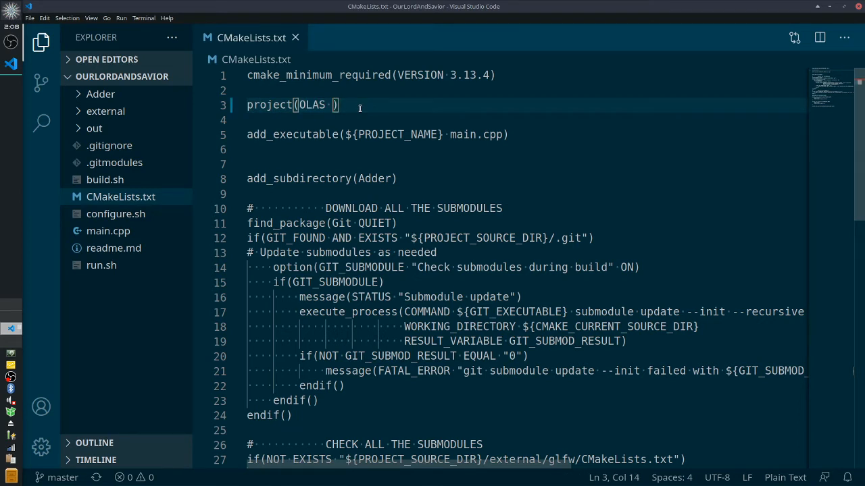
text(VERSION 1)
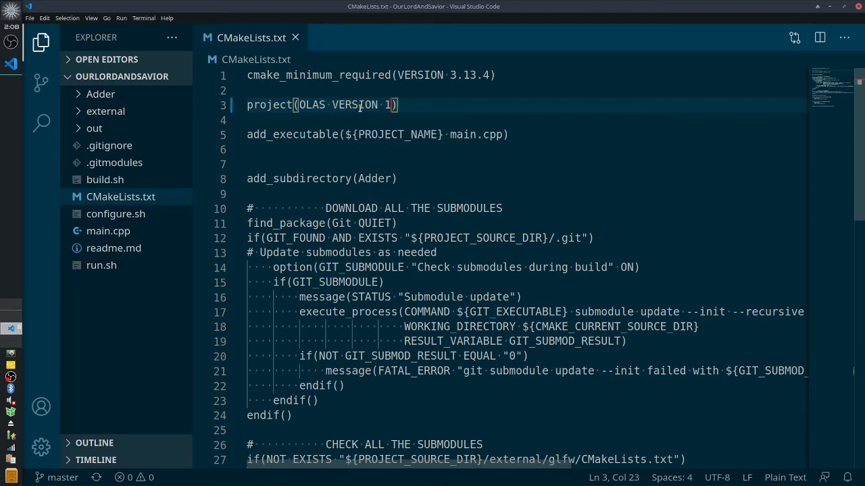
text(.0)
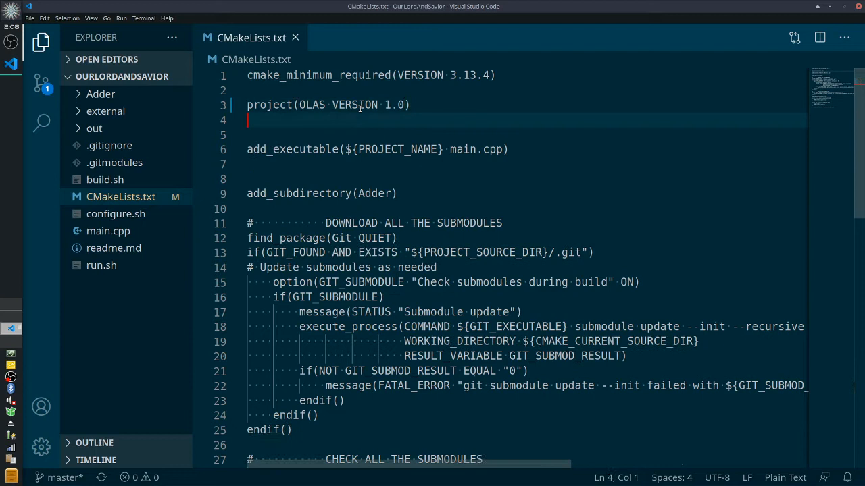
Add configure_file(OLASConfig.h.in OLASConfig.h) on a new line below project()
key(enter)
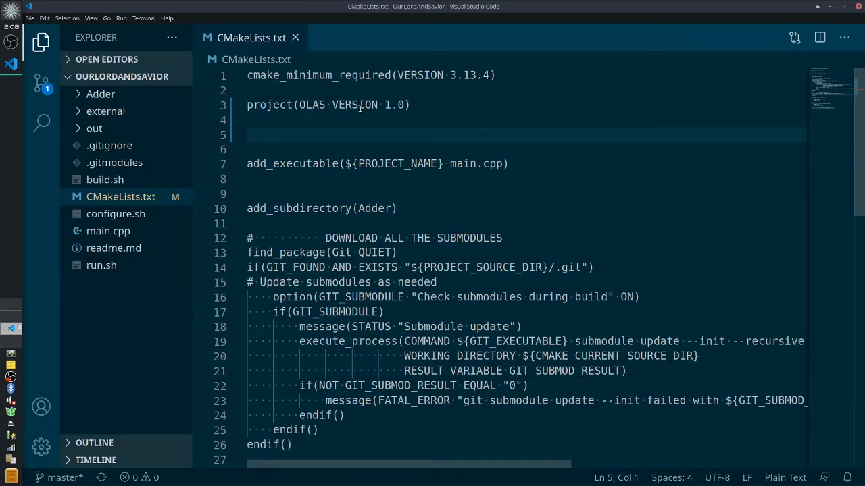
text(configure_)
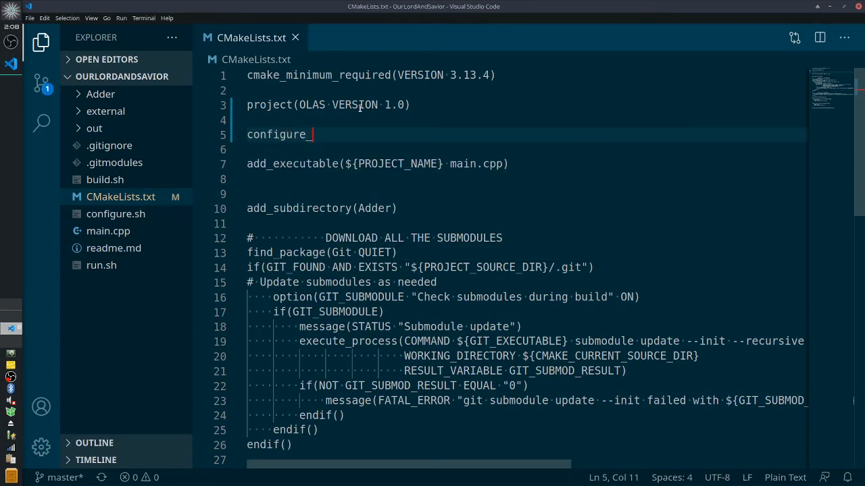
text(file())
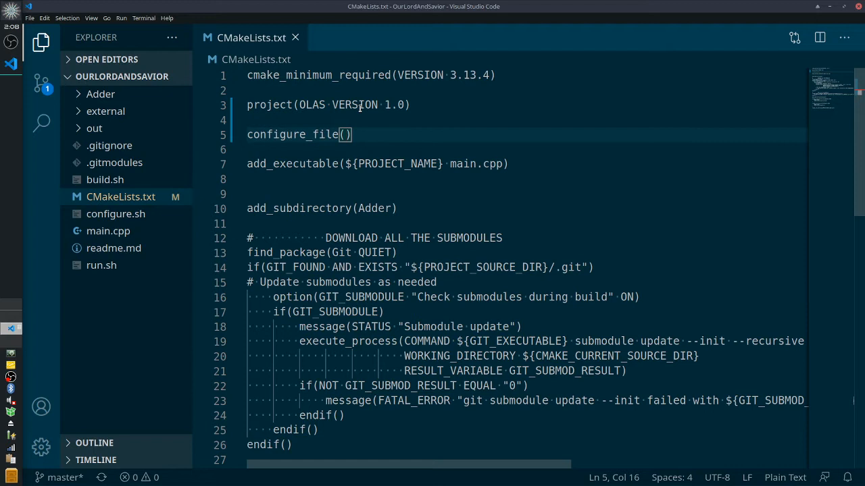
text(OLA)
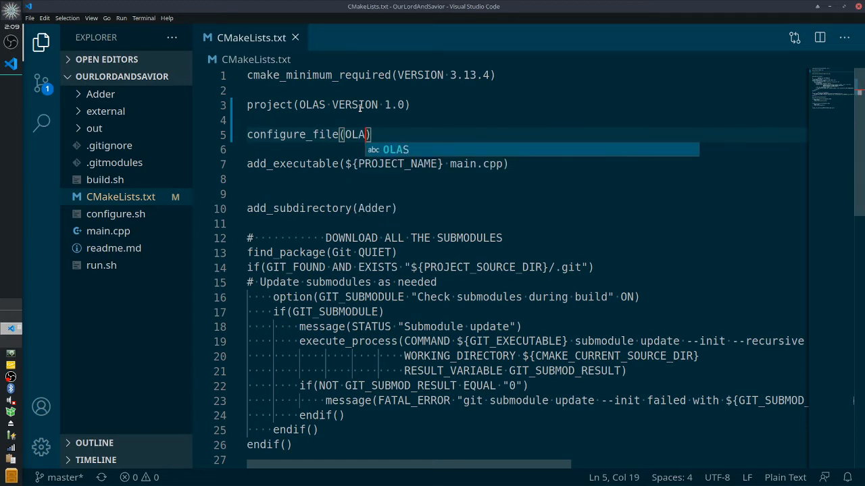
text(SV)
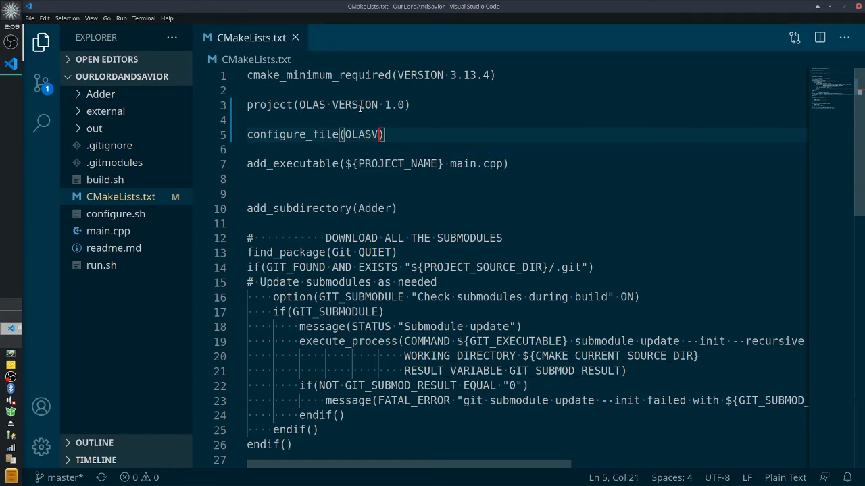
text(Cpmf)
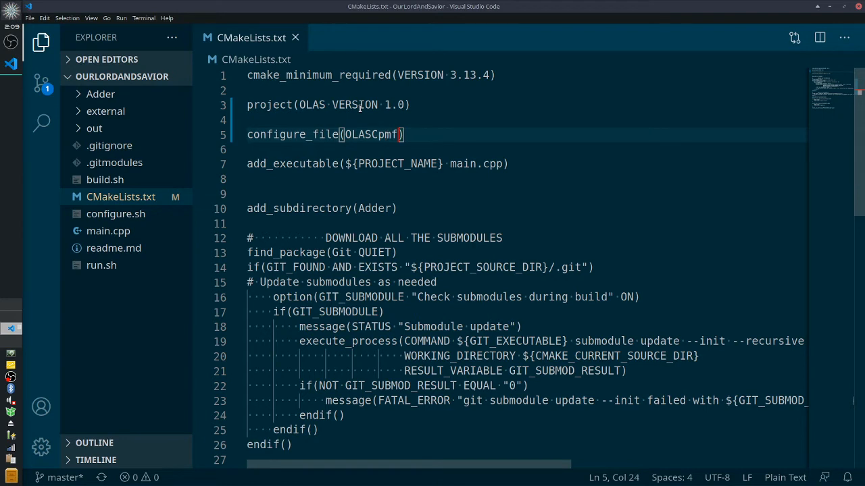
text(Config)
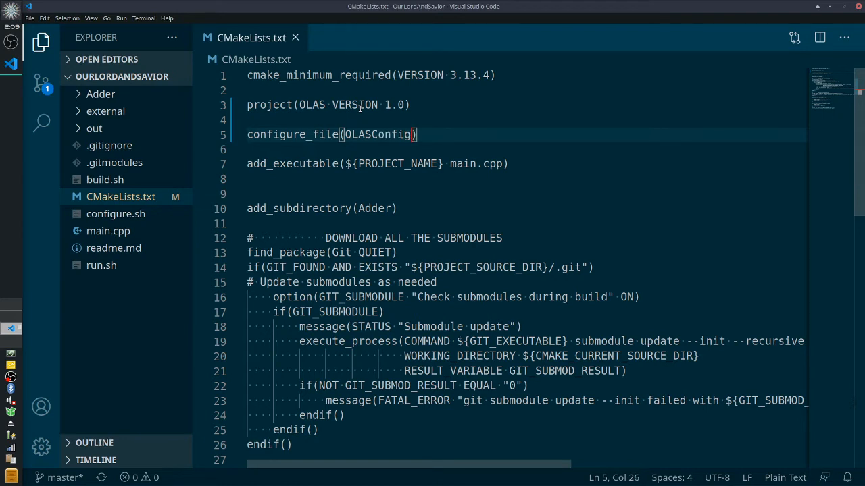
text(.h.in)
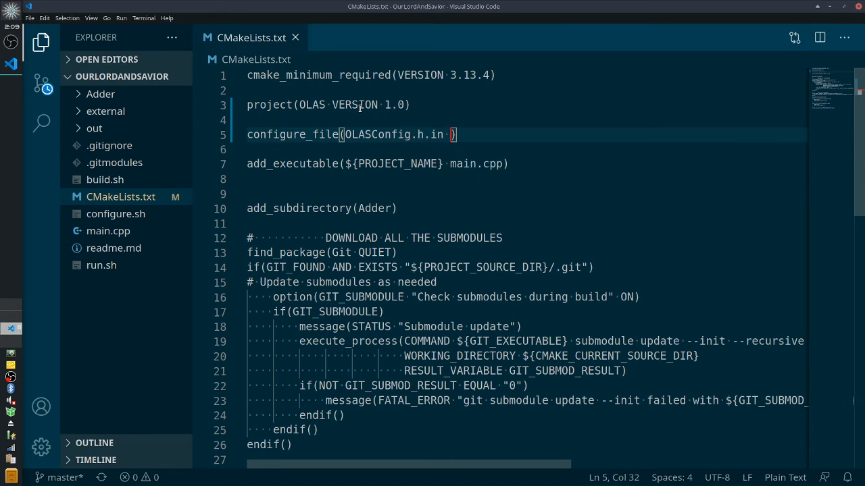
text(OLASConfig.h)
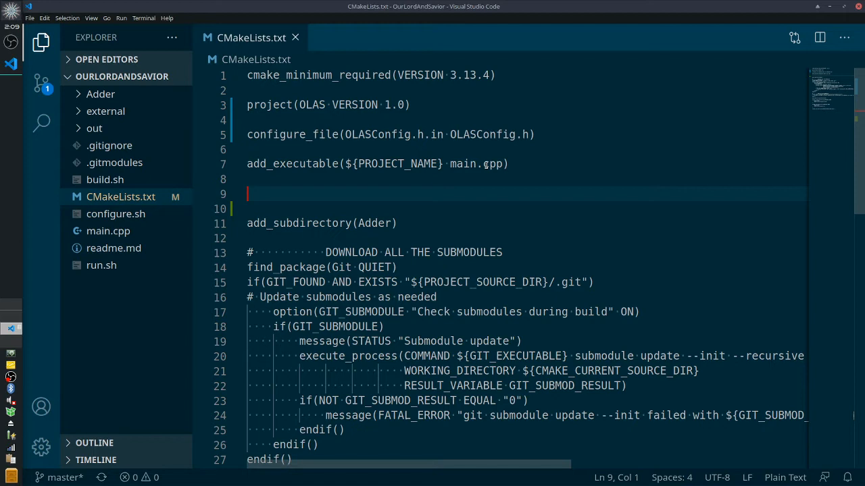
Add target_include_directories(${PROJECT_NAME} PUBLIC ${PROJECT_BINARY_DIR}) after add_executable
text(target_include_directories)
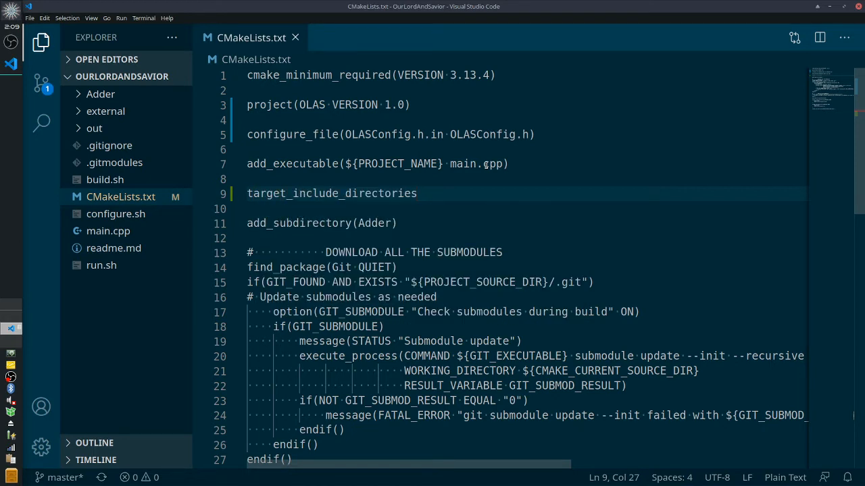
scroll(down, 3)
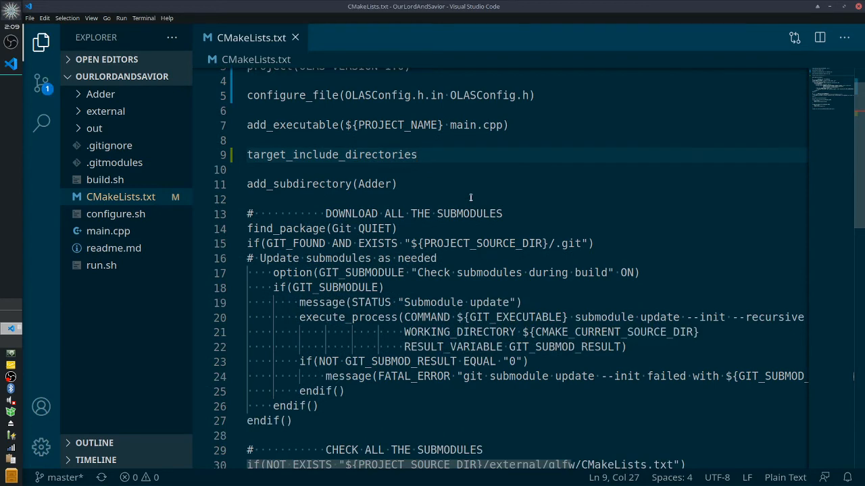
text(())
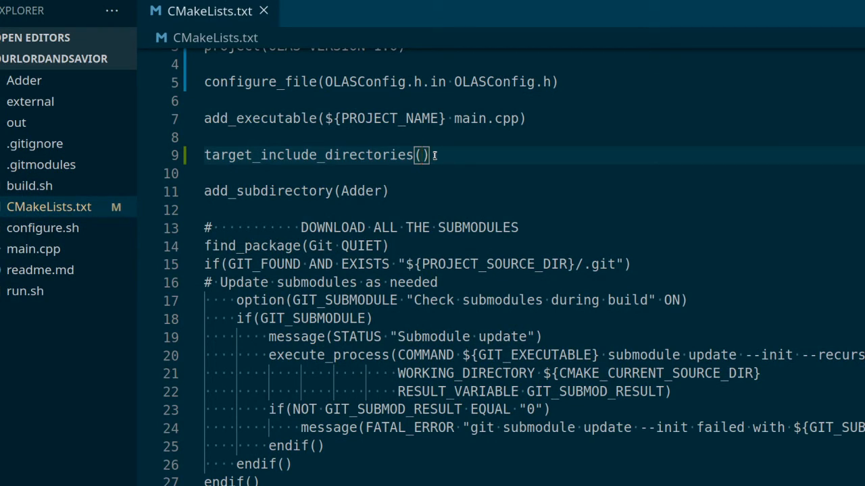
text(${)
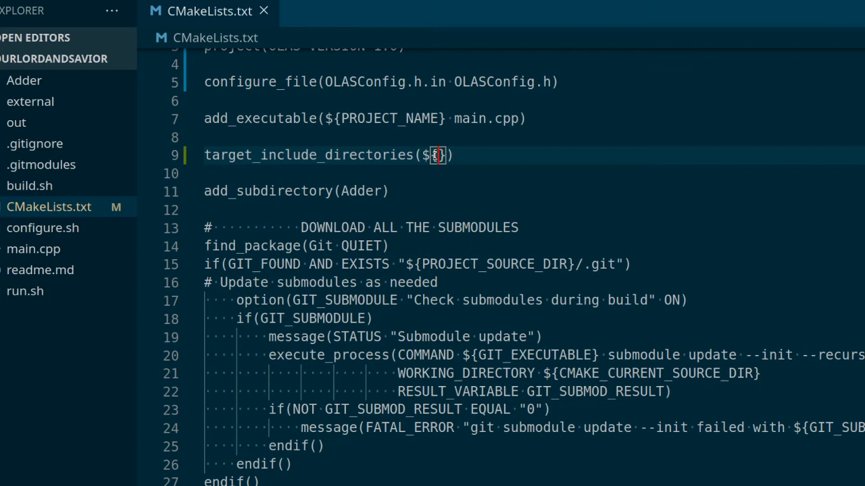
text(PROJECT)
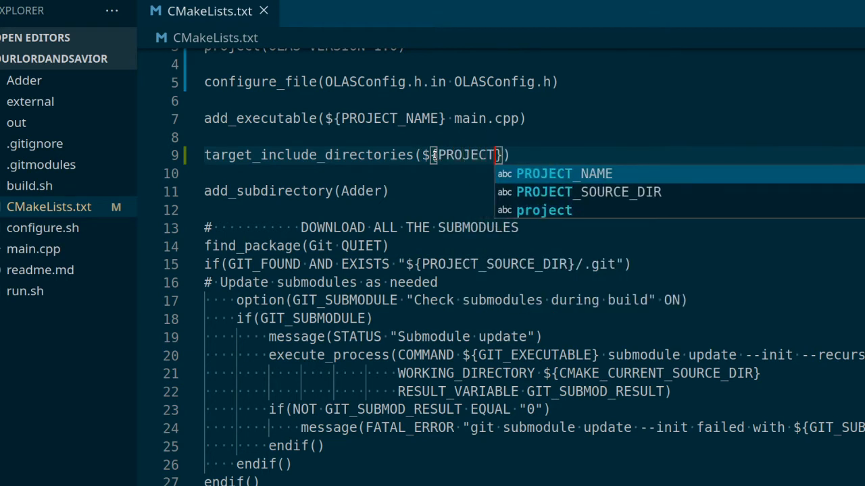
key(Tab)
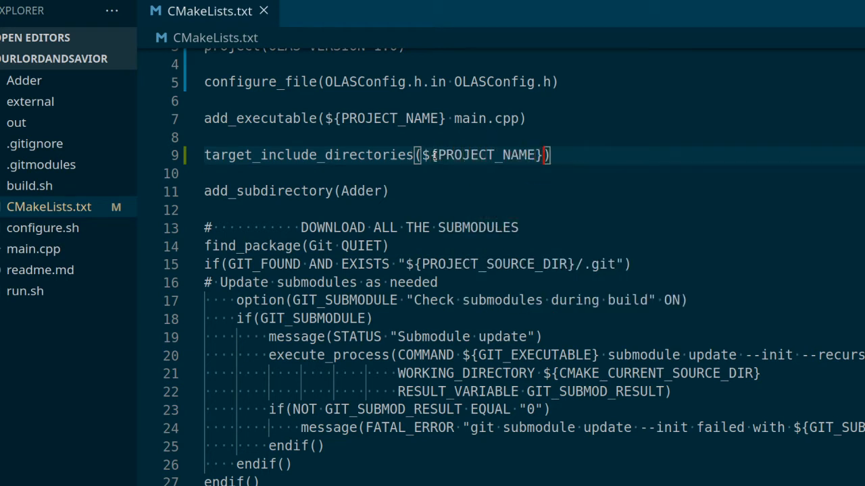
text(" ")
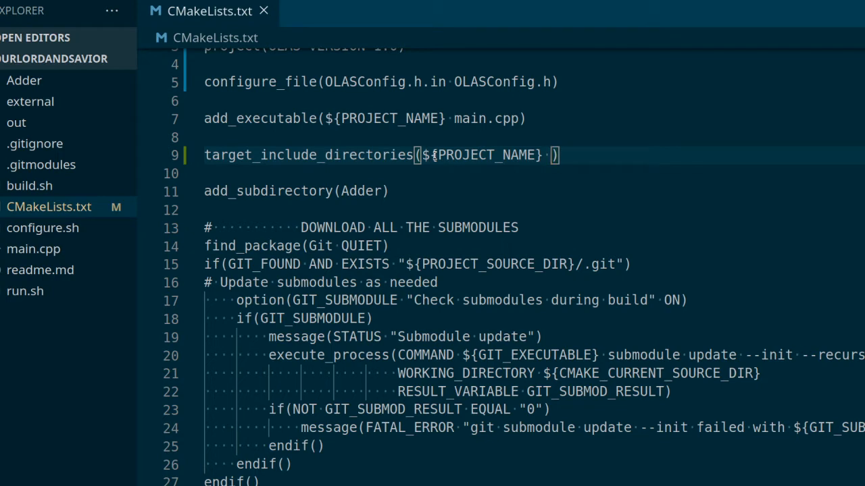
text(p)
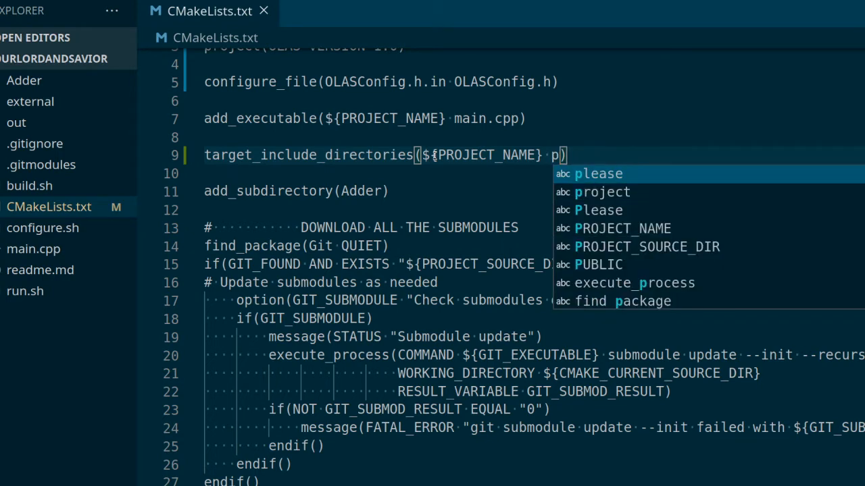
text(UBLIC)
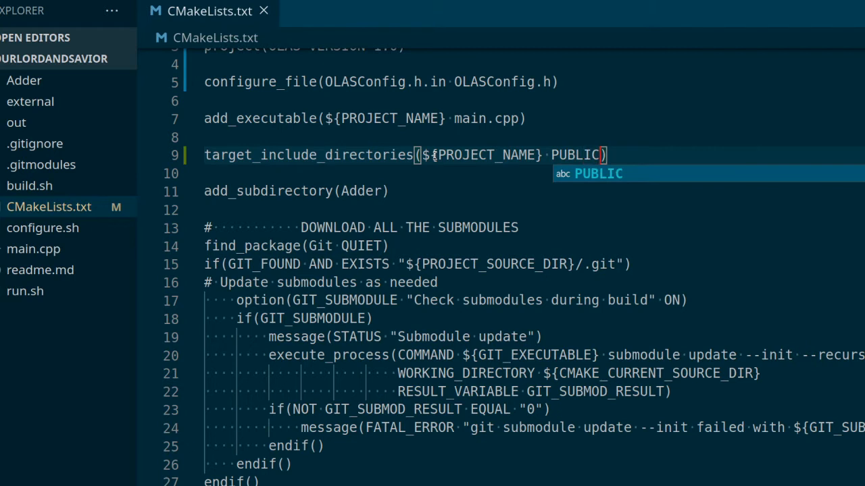
text({})
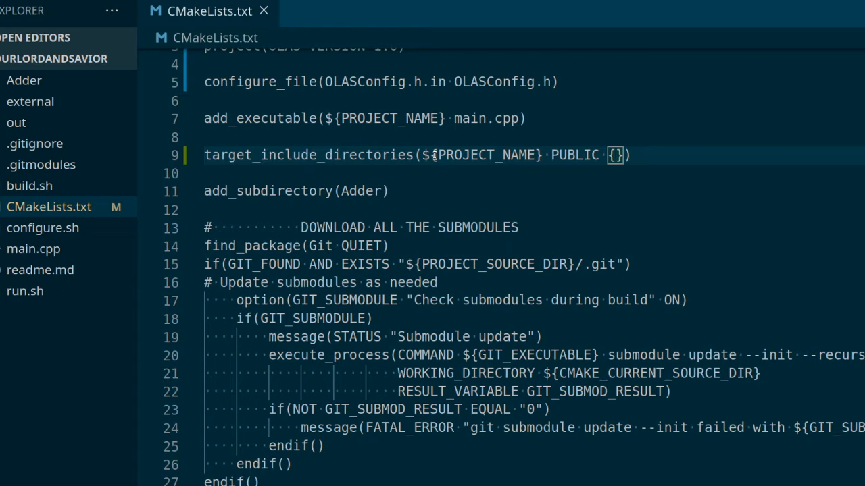
text($)
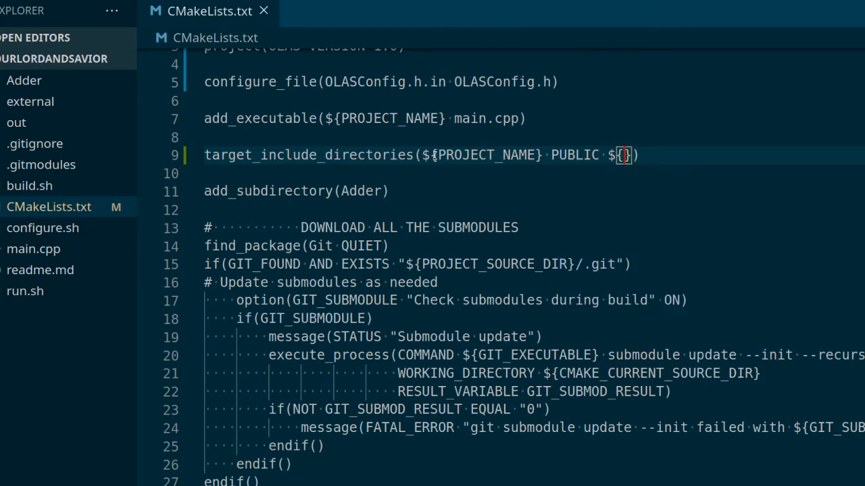
text(PROJECT_BINARY_DIR)
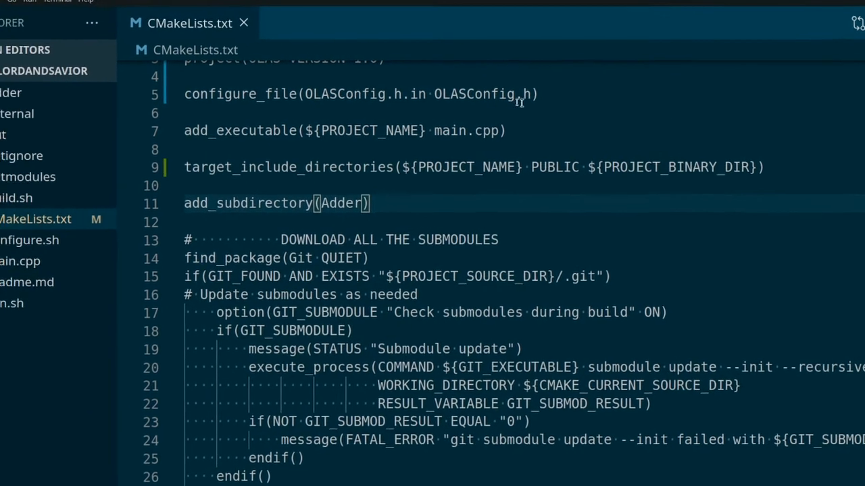
click(513, 94)
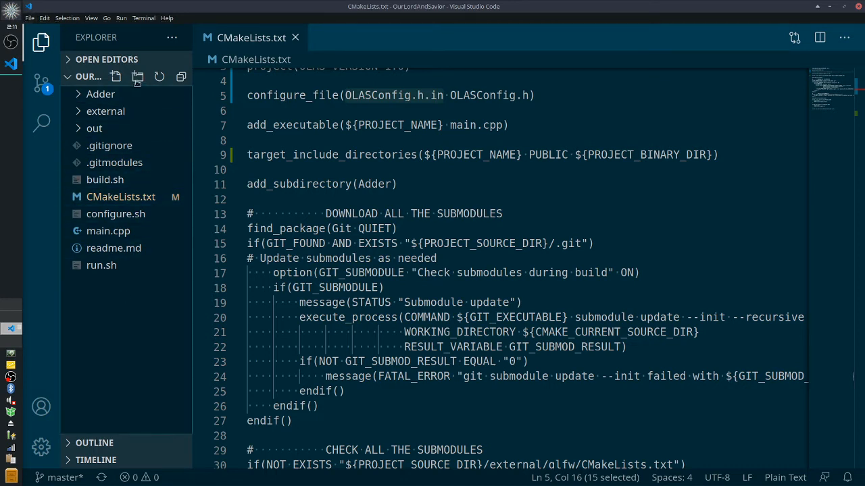
mouse_move(116, 76)
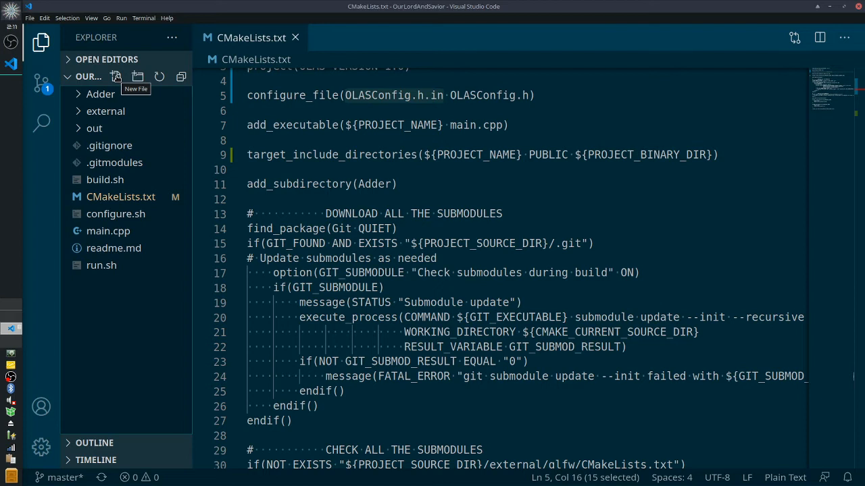
Create a new file named OLASConfig.h.in in the project root
click(116, 76)
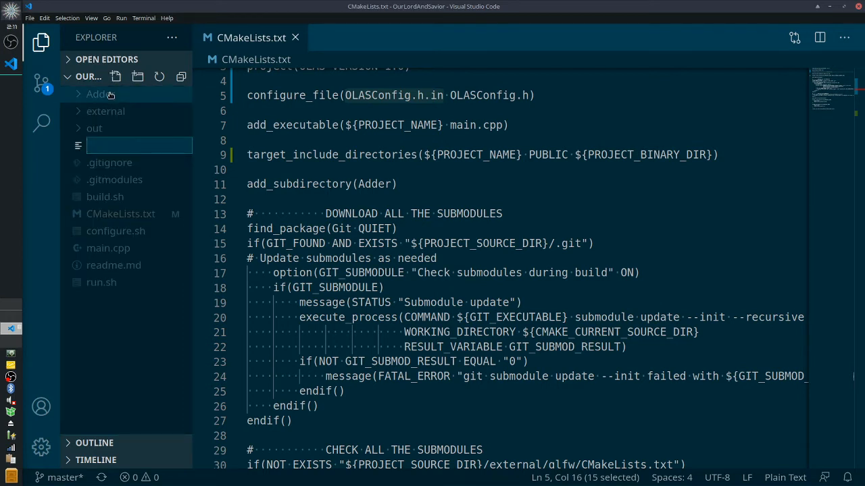
text(oal)
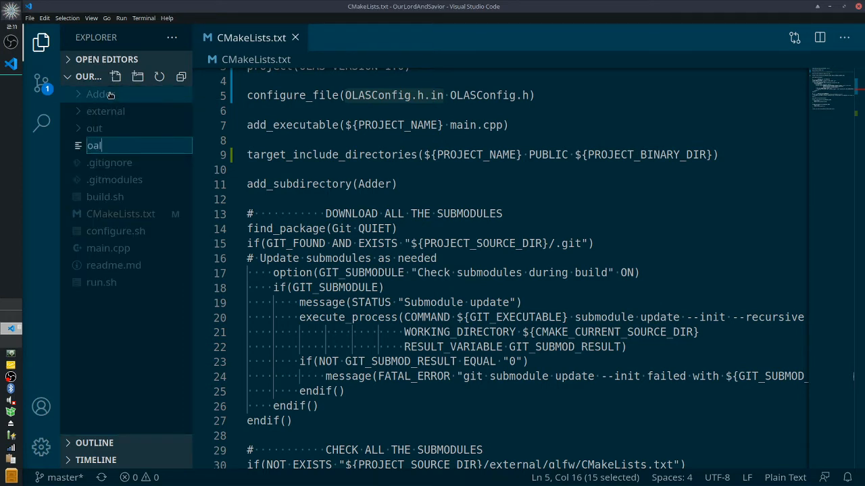
text(OLAS)
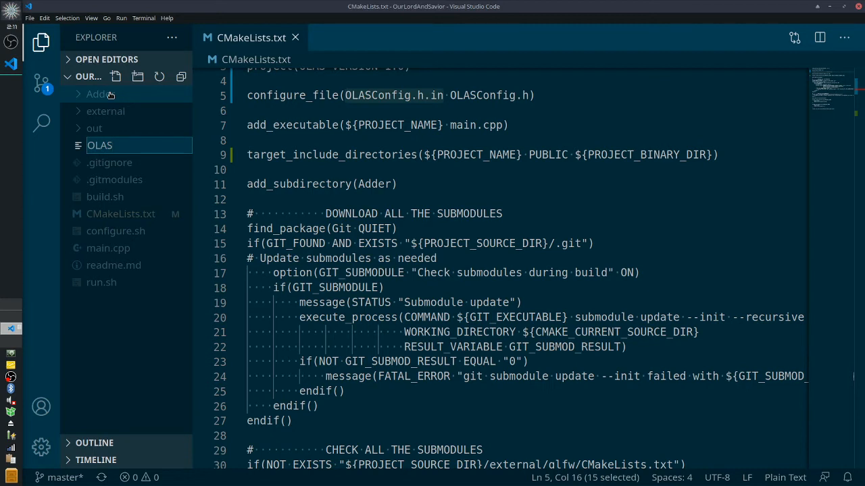
text(C)
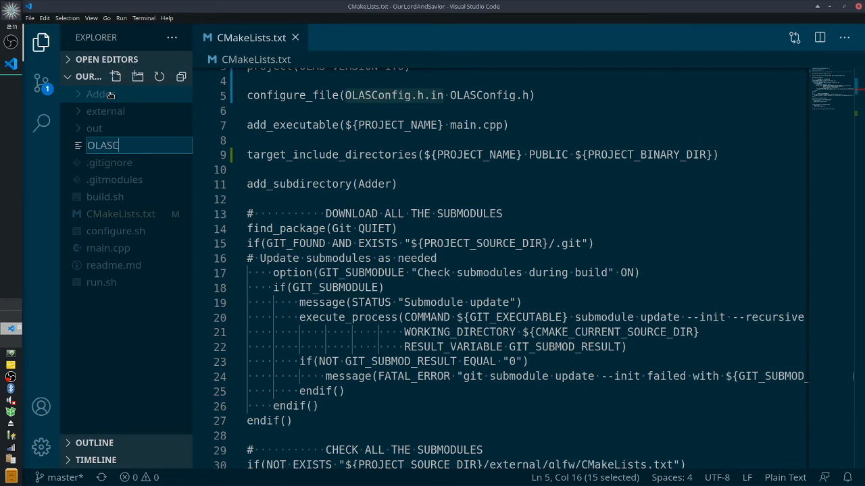
text(onfig.h.)
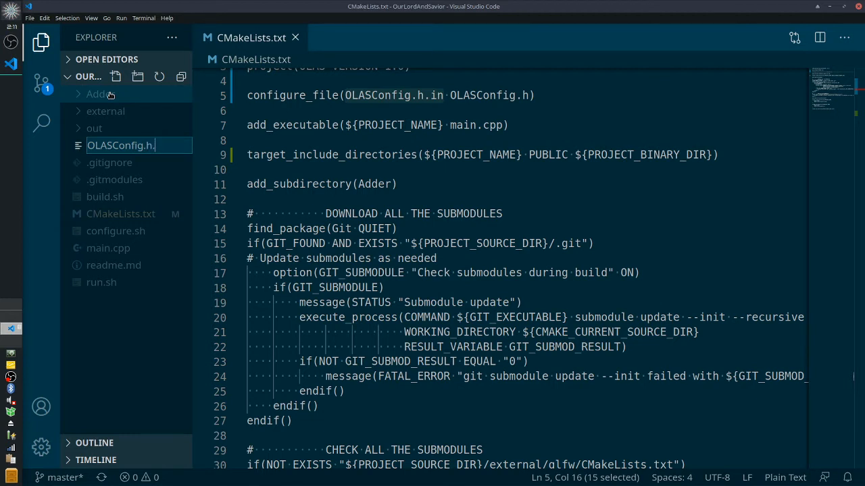
text(in)
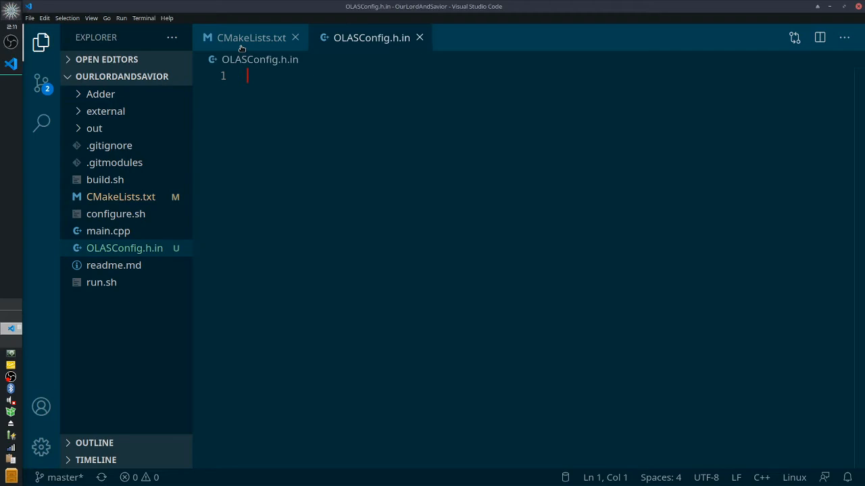
Verify the configure_file name, then start a #define line in OLASConfig.h.in
click(252, 38)
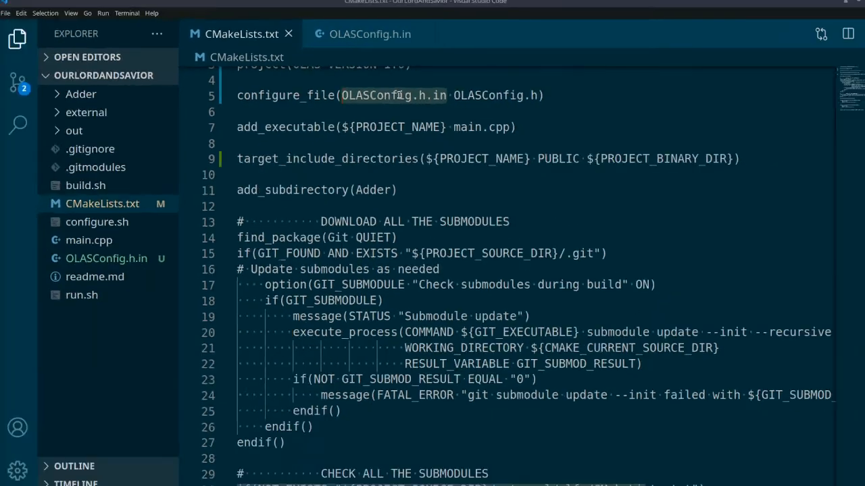
click(370, 34)
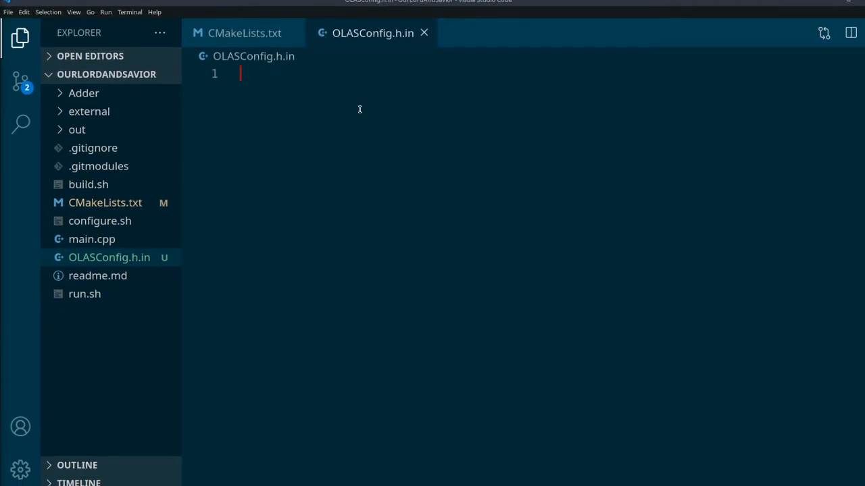
text(#)
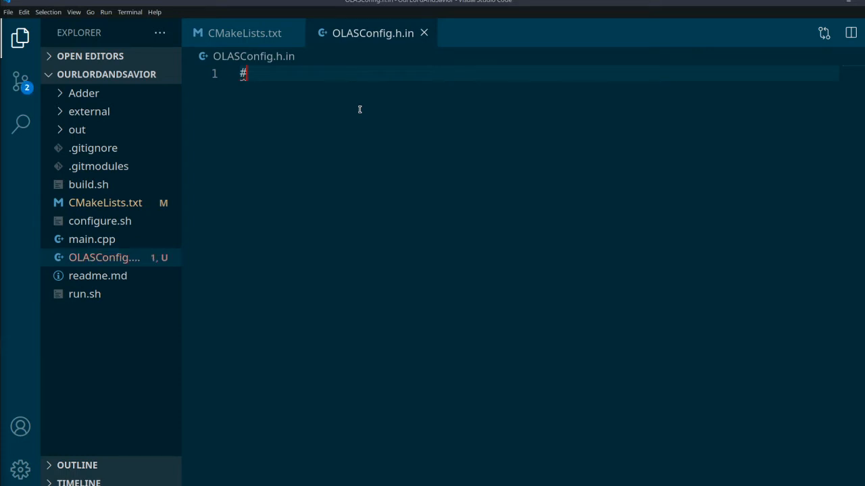
text(define)
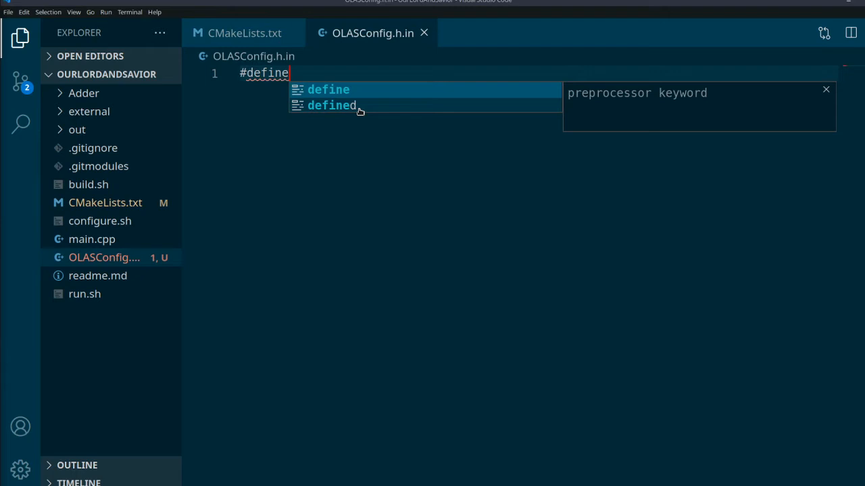
key(Escape)
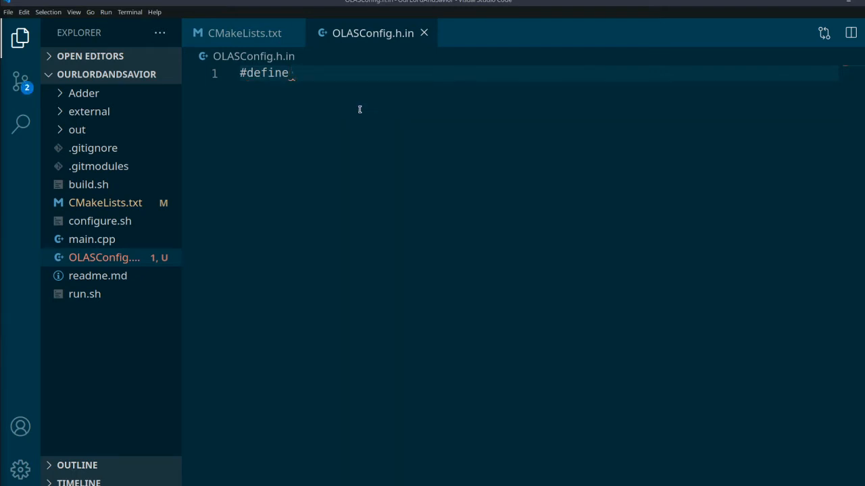
text(OLAS)
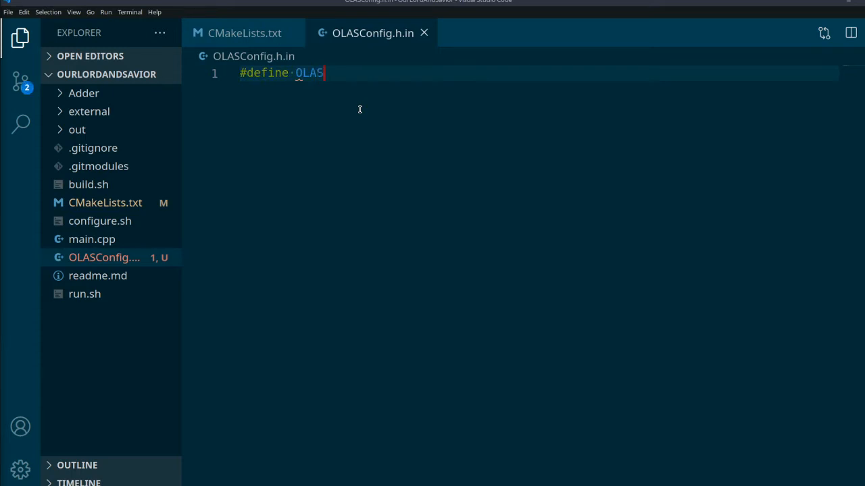
text(_V)
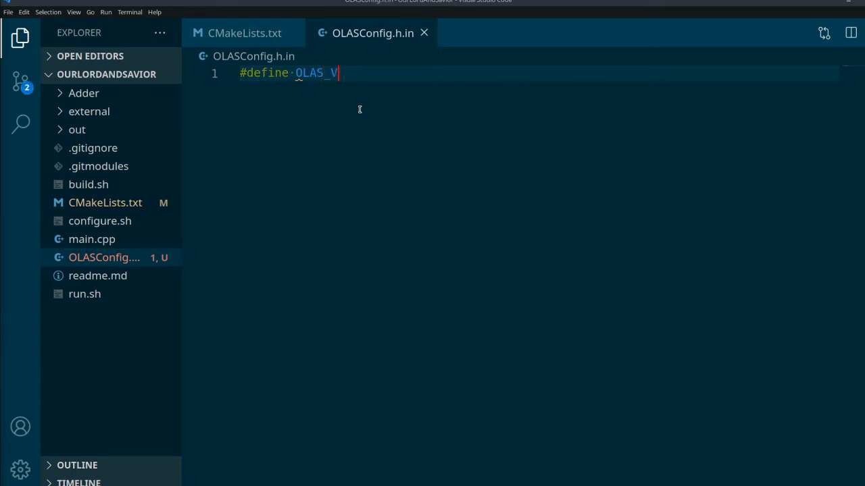
text(ERSION_MAJ)
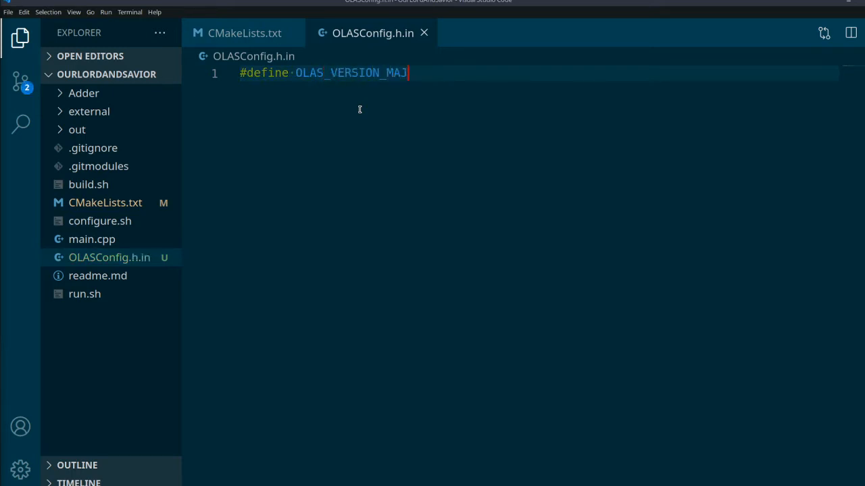
text(OR)
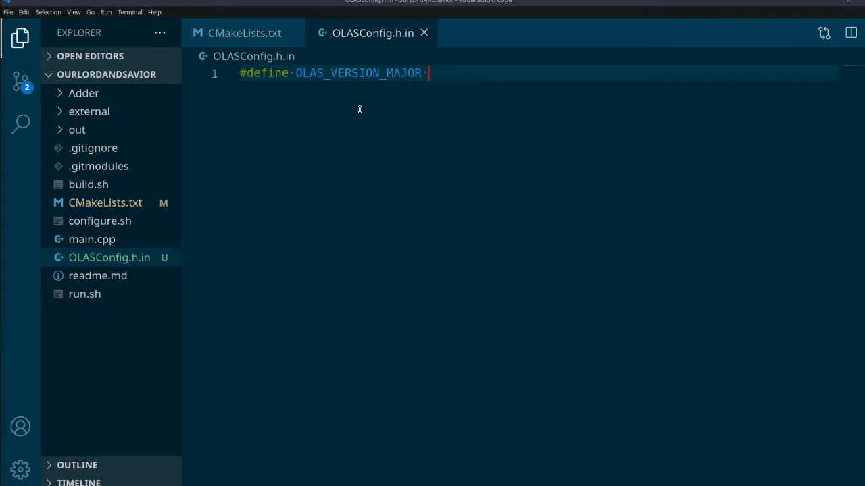
text(@)
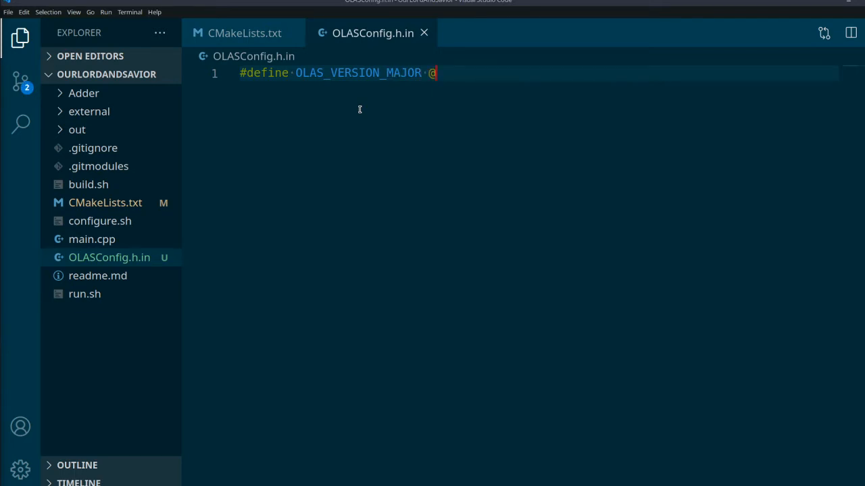
text(O)
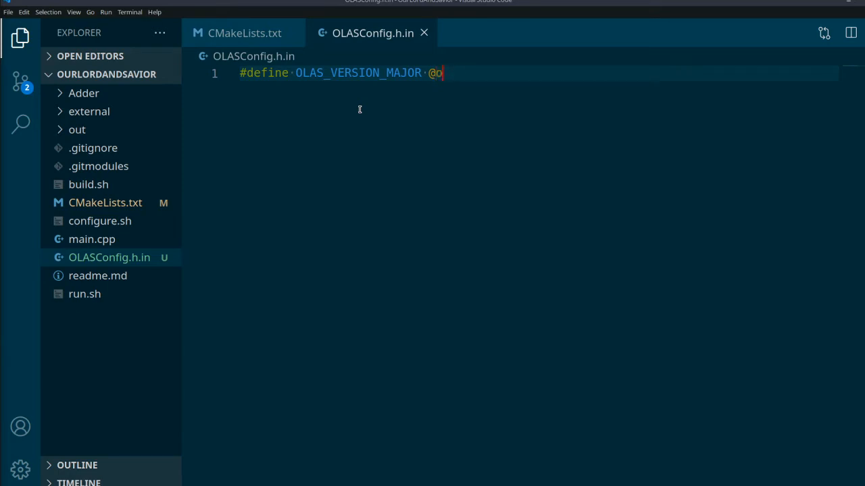
text(LAS_)
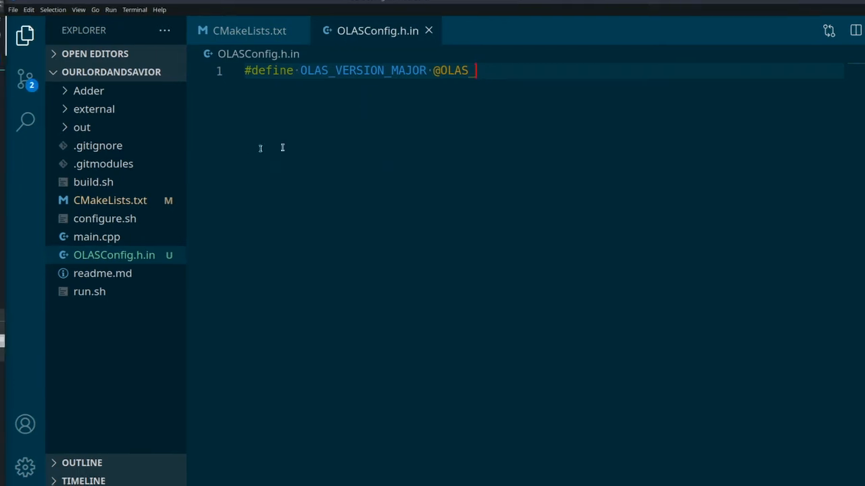
click(249, 30)
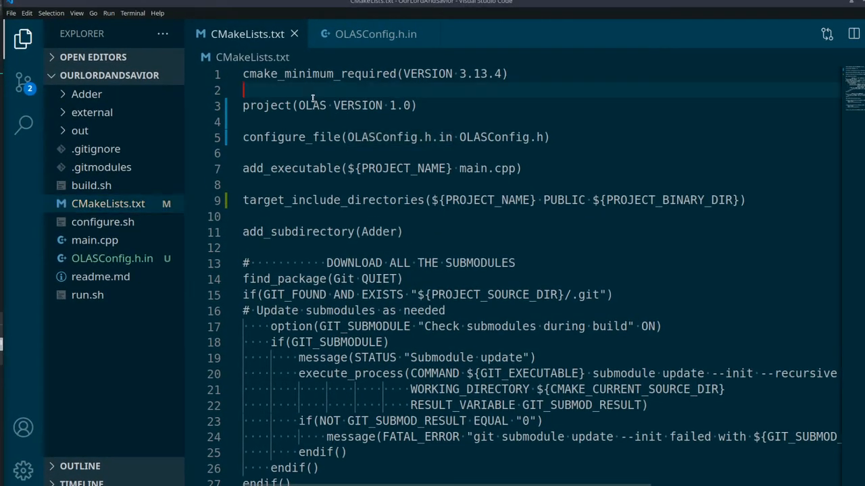
double_click(312, 106)
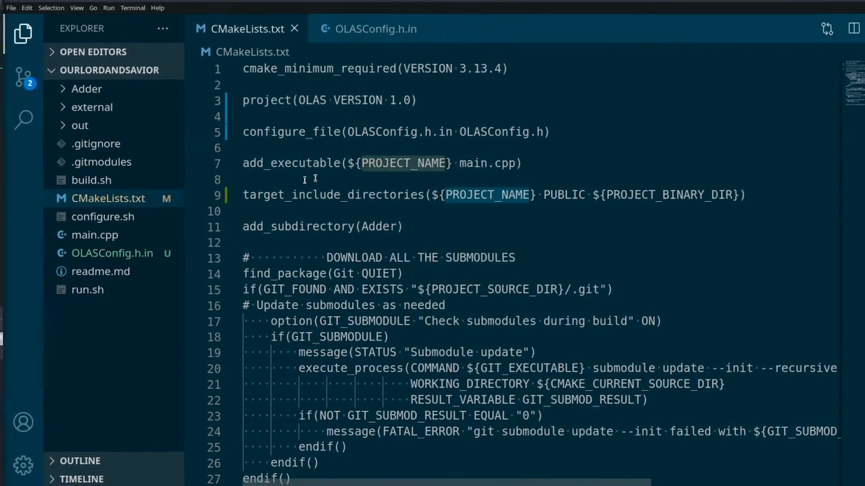
click(376, 28)
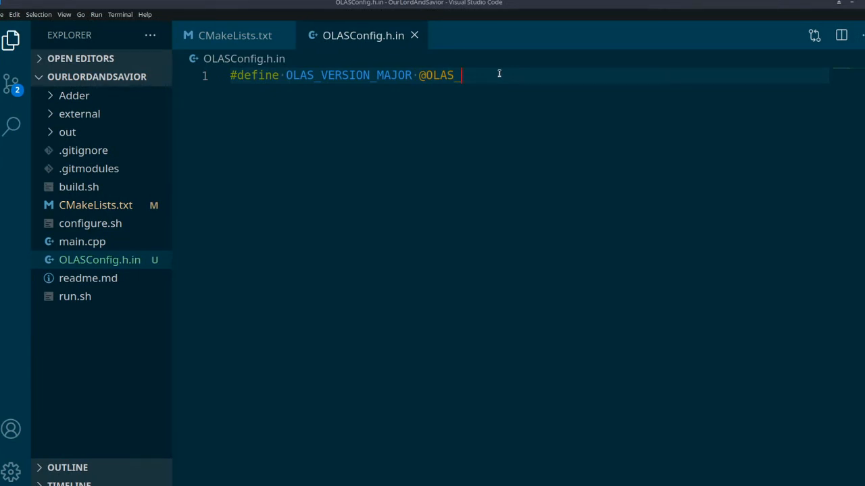
text(V_)
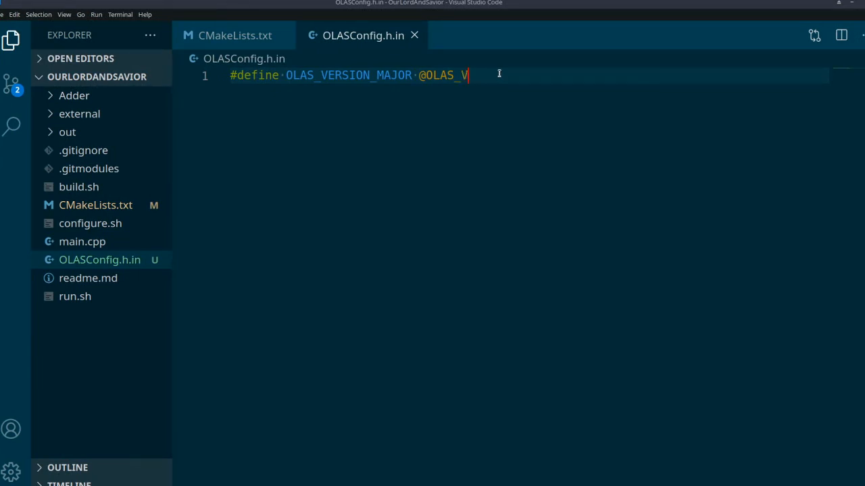
text(ERSION_M)
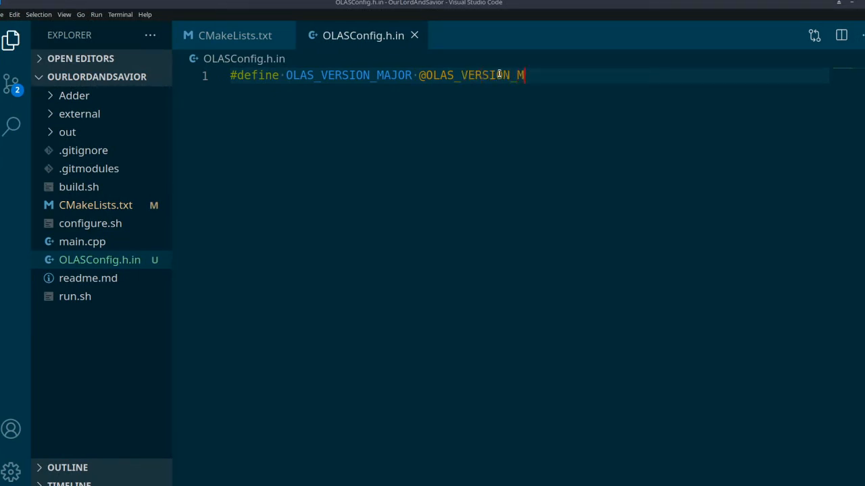
text(AJOR@)
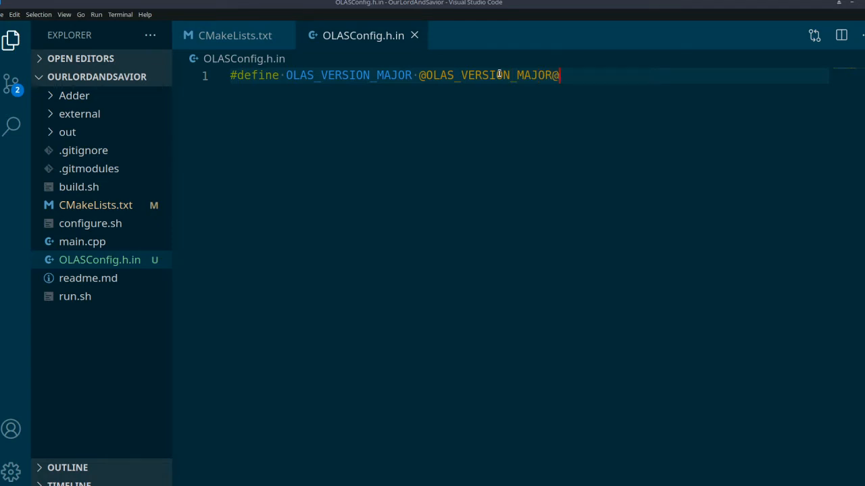
key(enter)
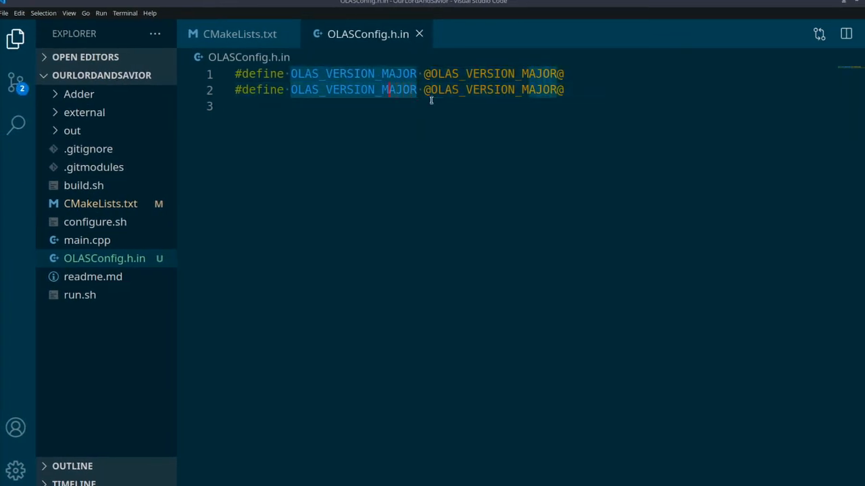
text(Min)
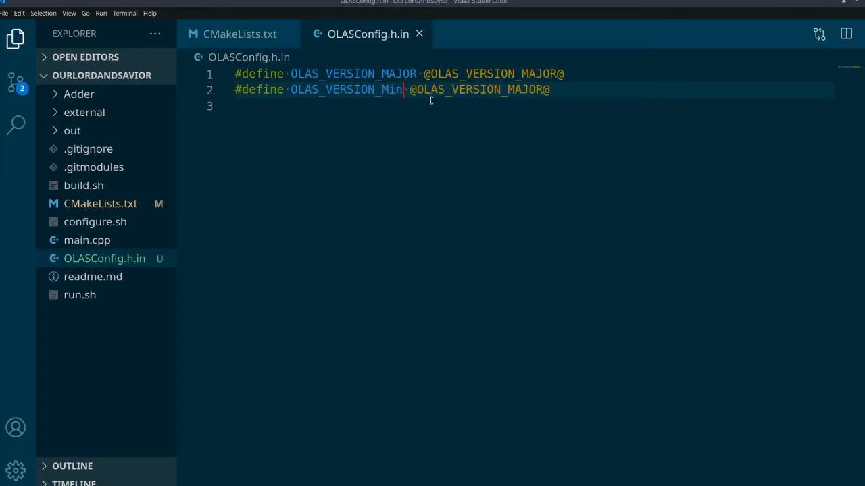
text(OR)
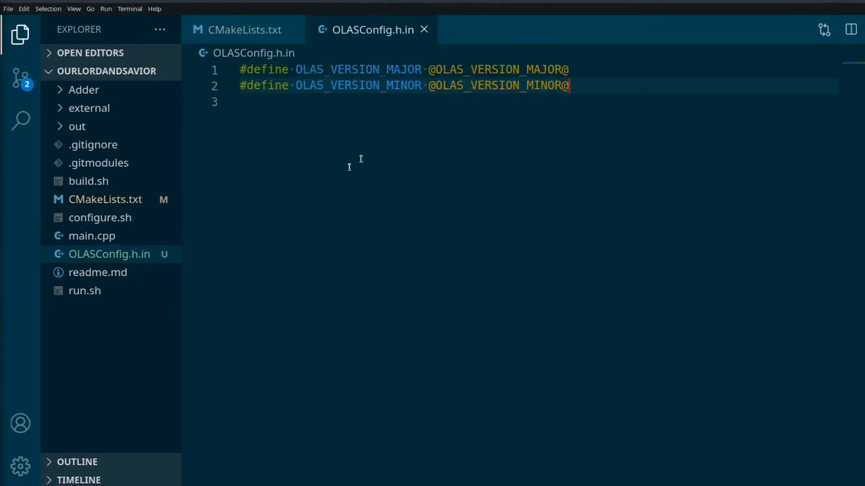
click(244, 30)
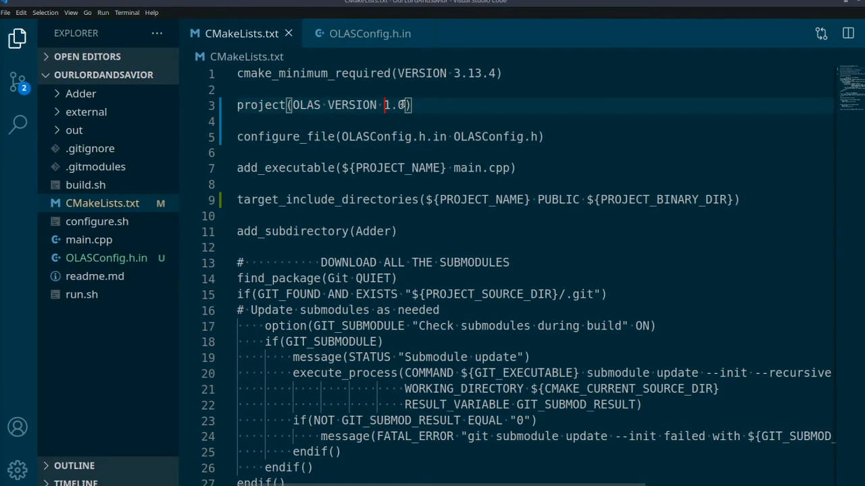
click(105, 257)
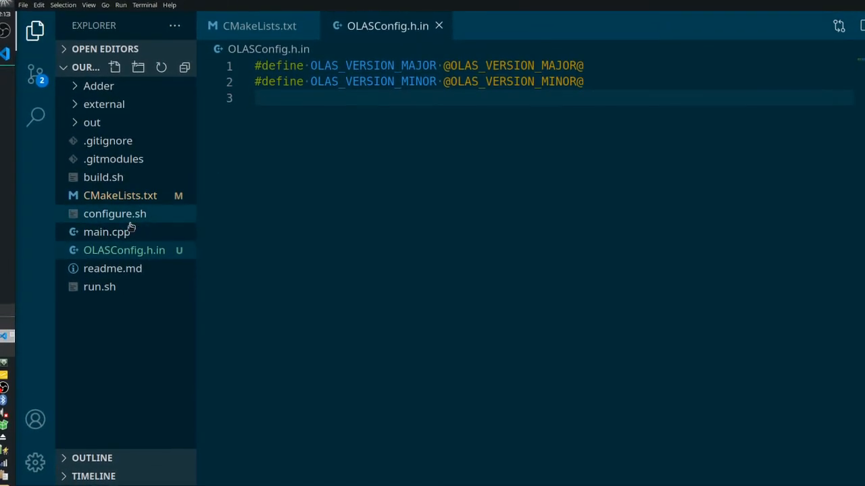
Add #include <OLASConfig.h> to main.cpp's include lines
click(106, 232)
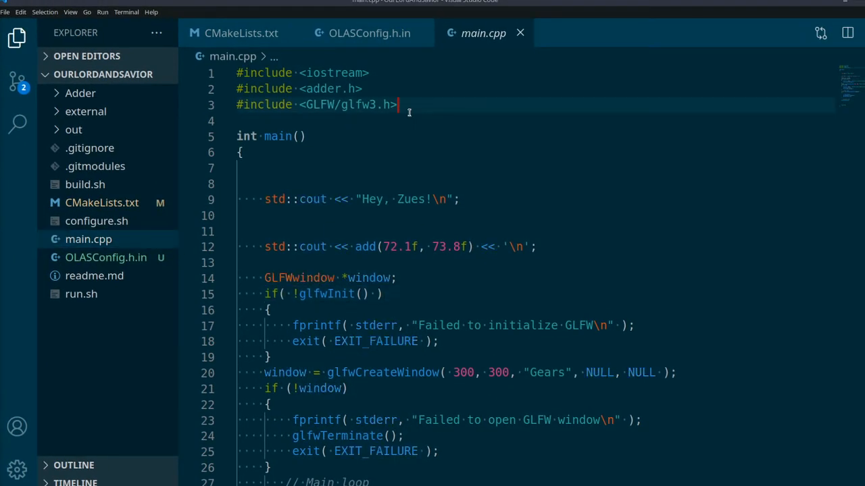
text(#incl)
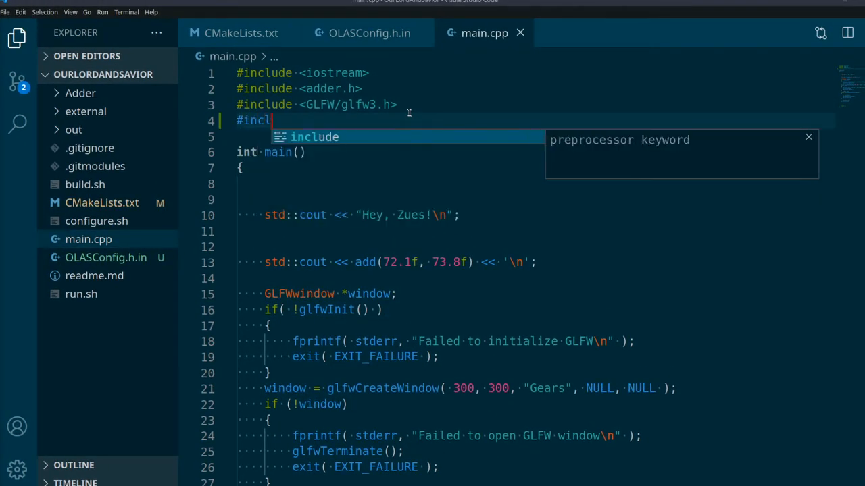
text(ude <)
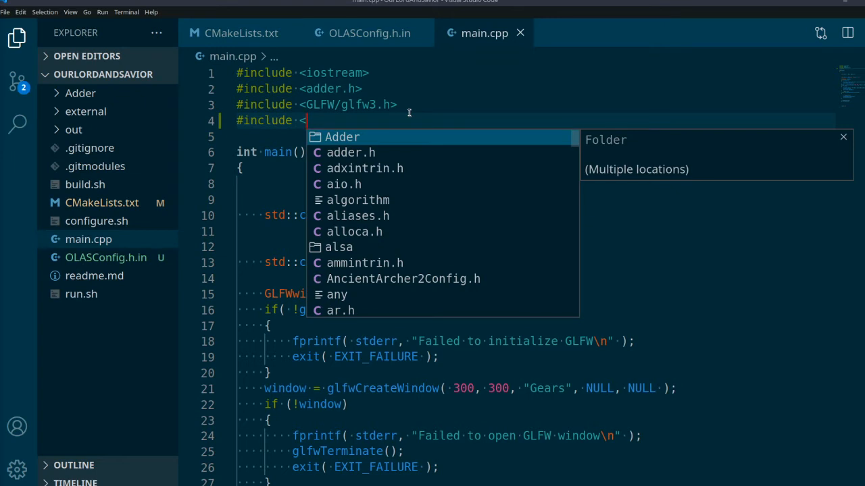
text(OLASConfig.h>)
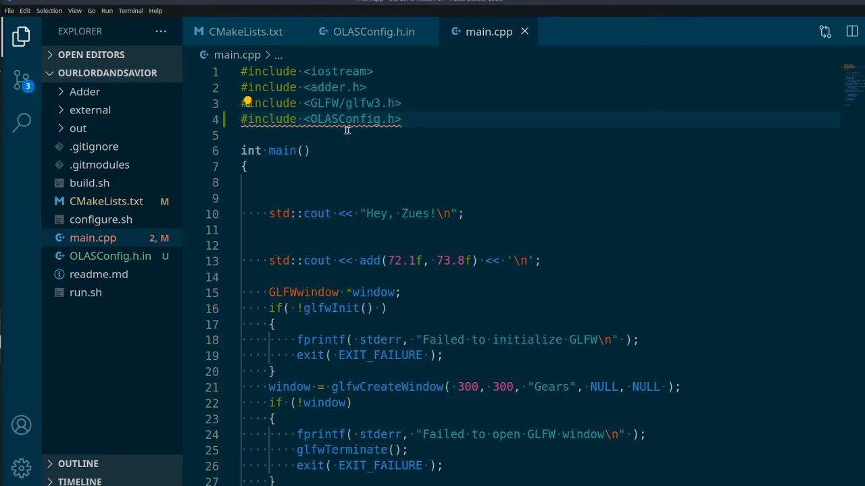
mouse_move(346, 119)
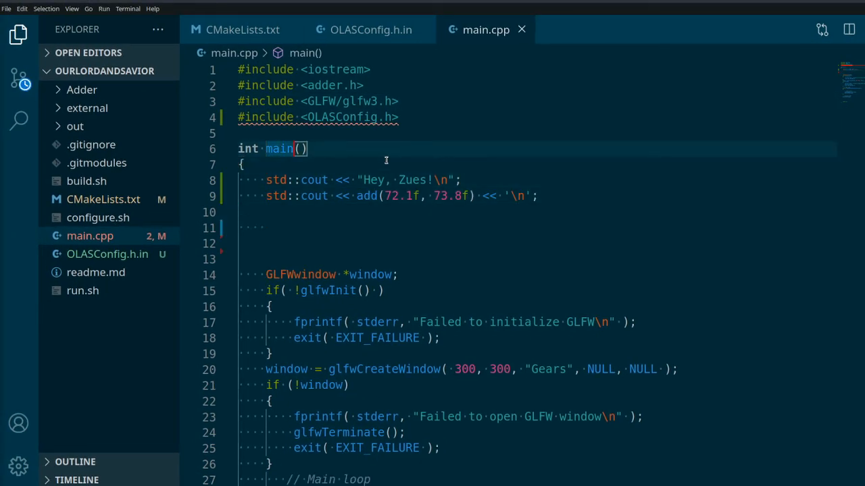
Give main argc/argv parameters and start a std::cout printing argv[0] << " Version"
text(argc)
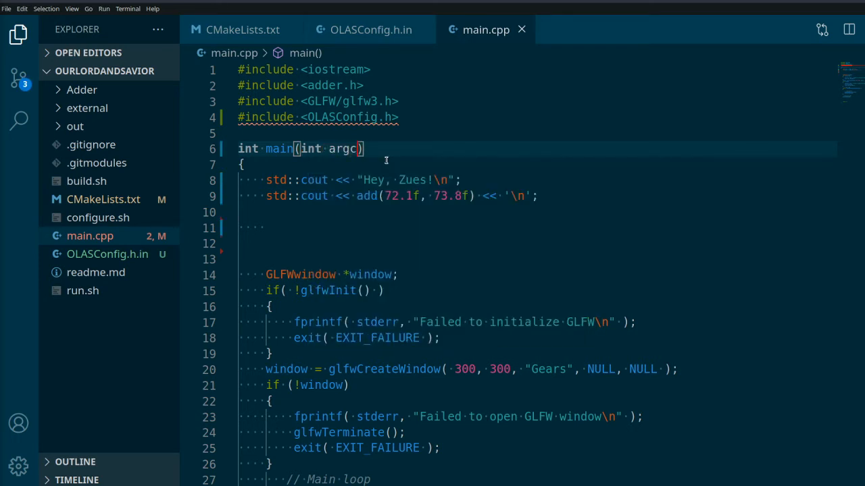
text(, char*)
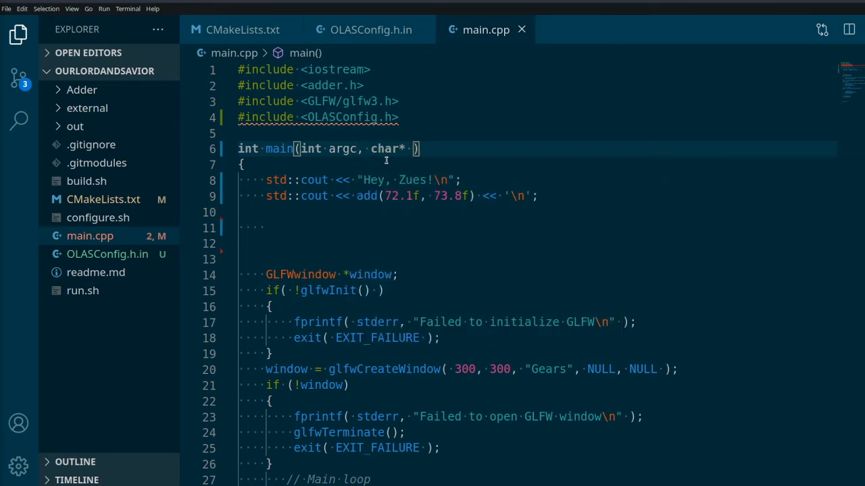
text(argv[])
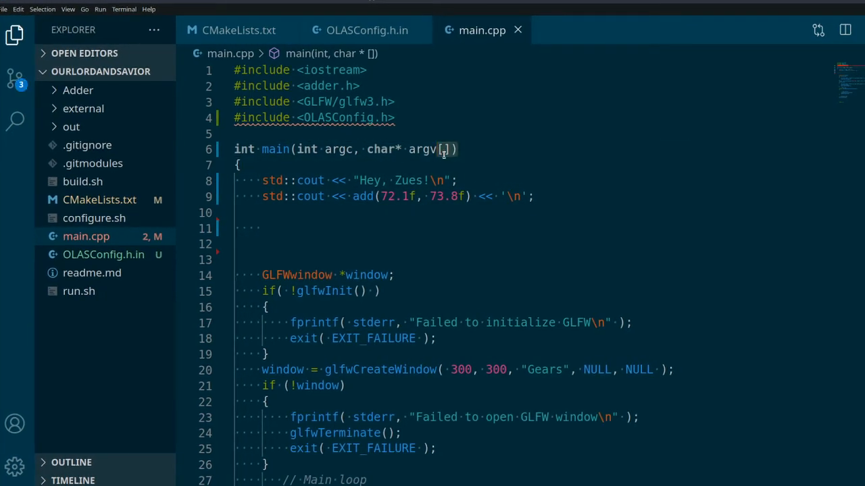
text(S)
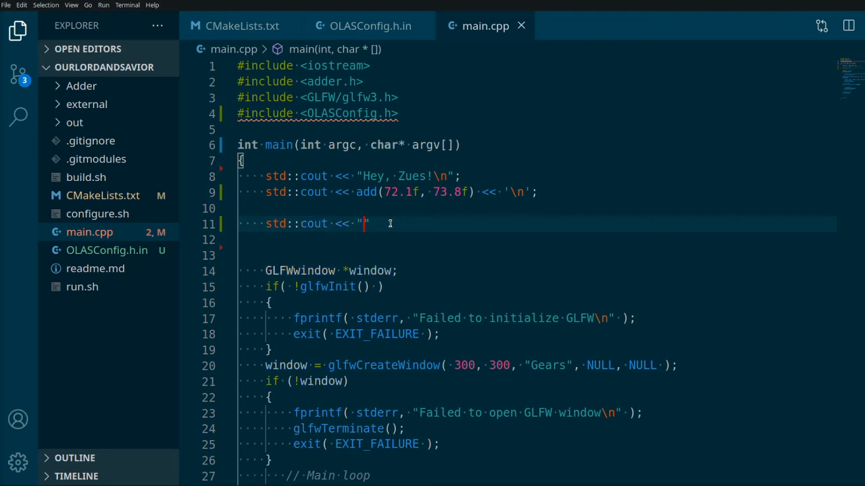
text(argv[)
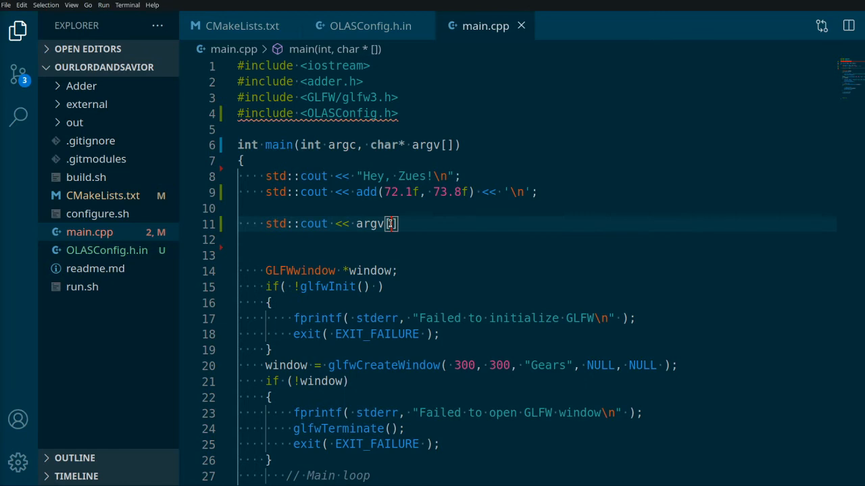
text(0)
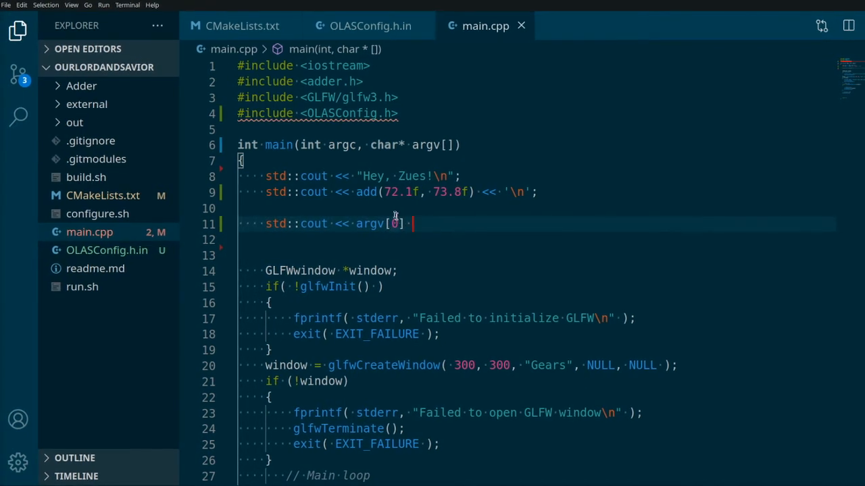
text(,)
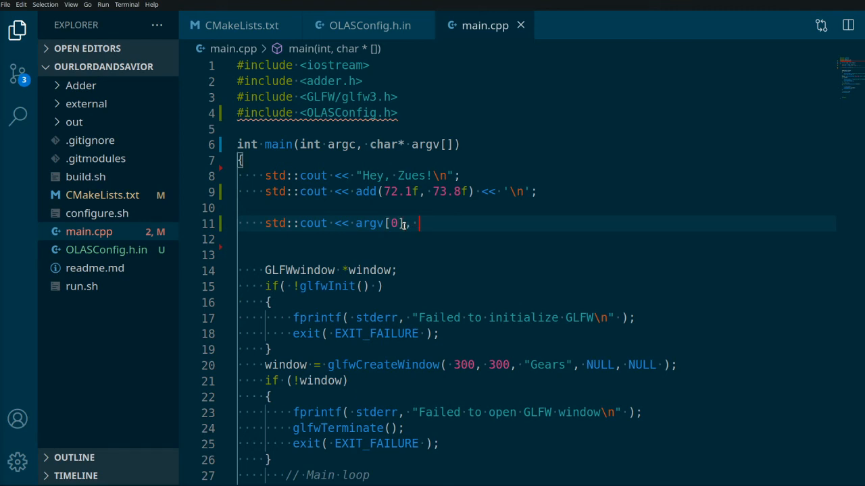
text(<<)
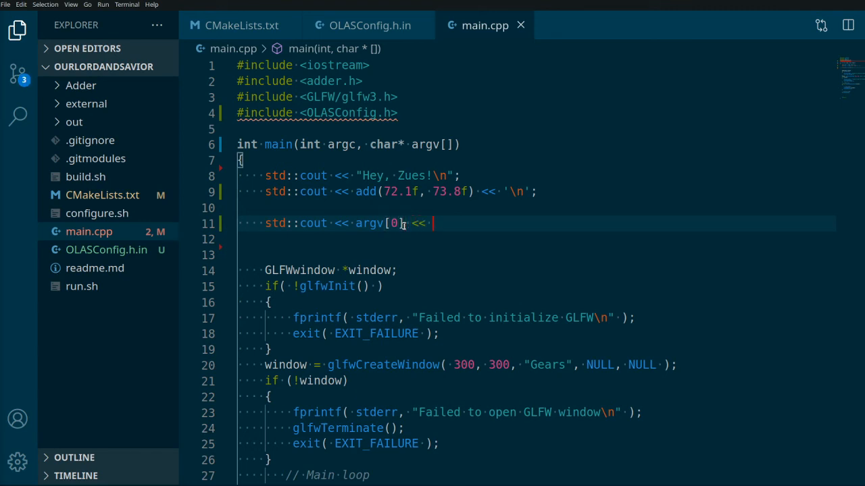
text(" Version")
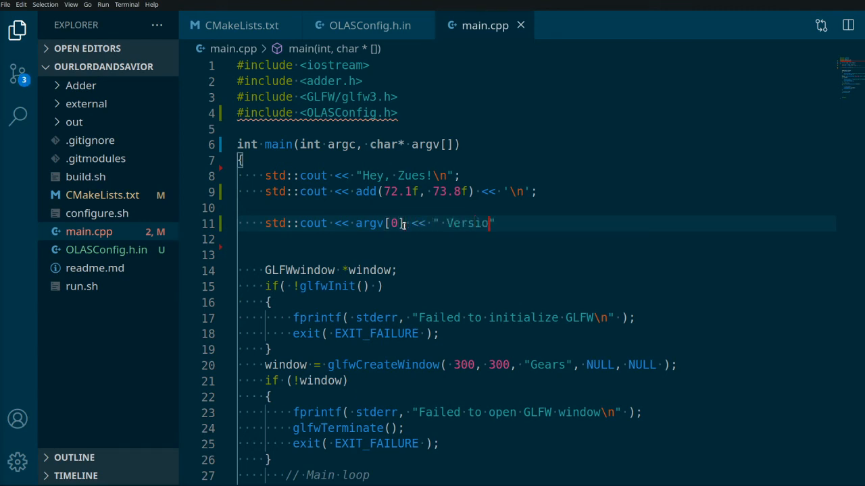
text(" <<)
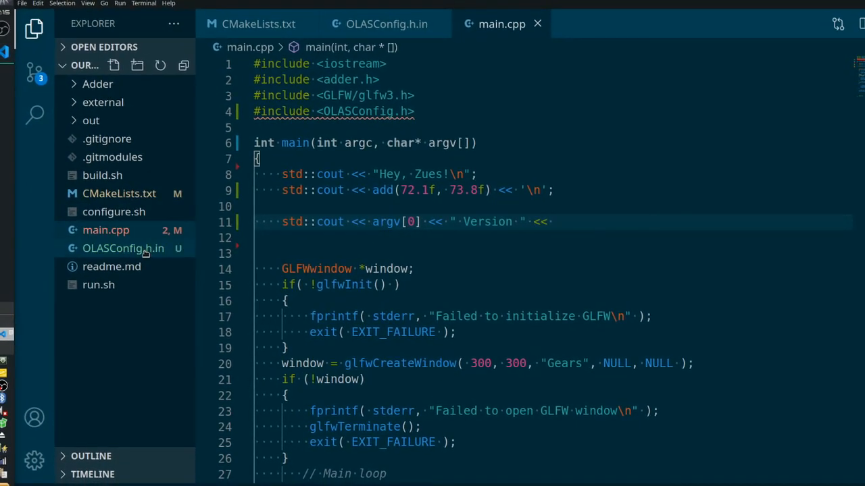
Finish the print line with OLAS_VERSION_MAJOR << "." << OLAS_VERSION_MINOR
click(386, 25)
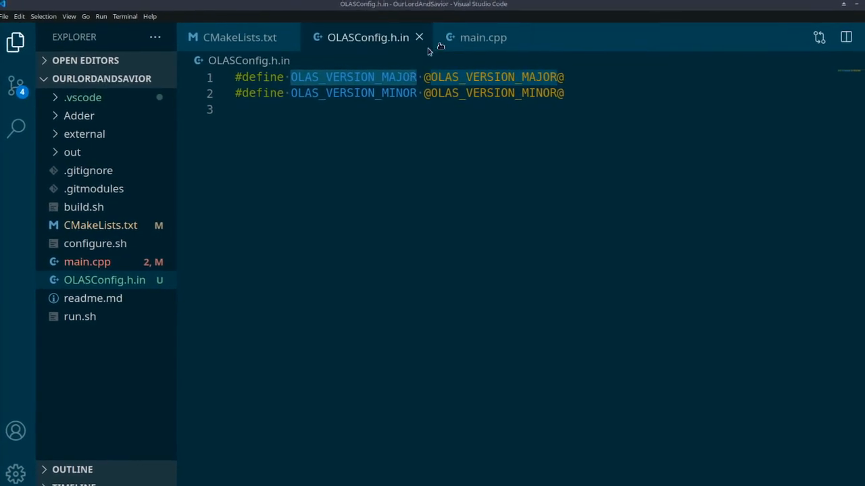
click(482, 38)
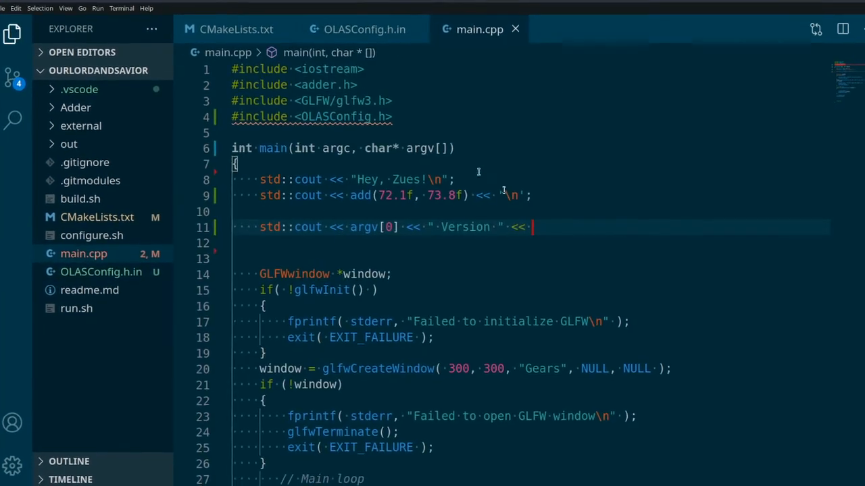
text(OLAS_VERSION_MAJOR)
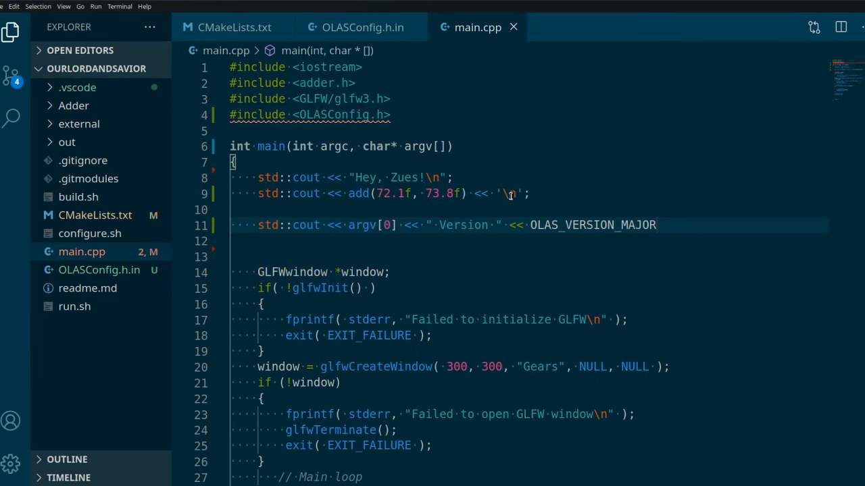
text(<< "." << OLAS_VERSION_MI)
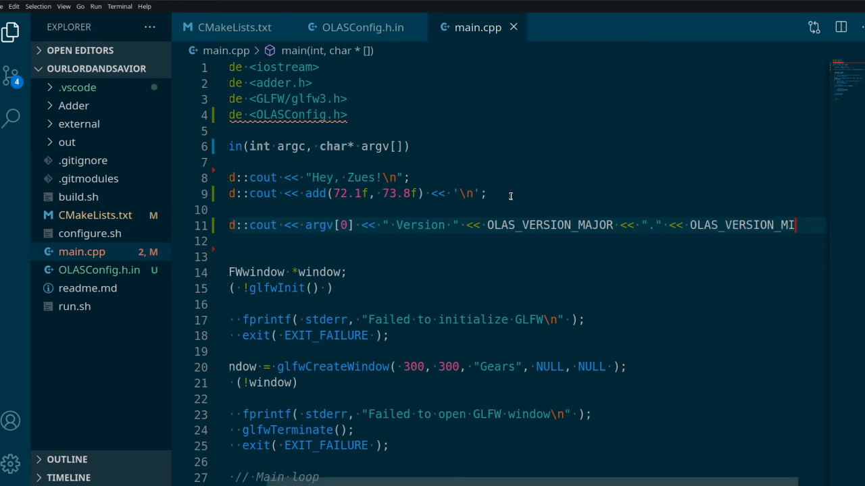
text(NOR)
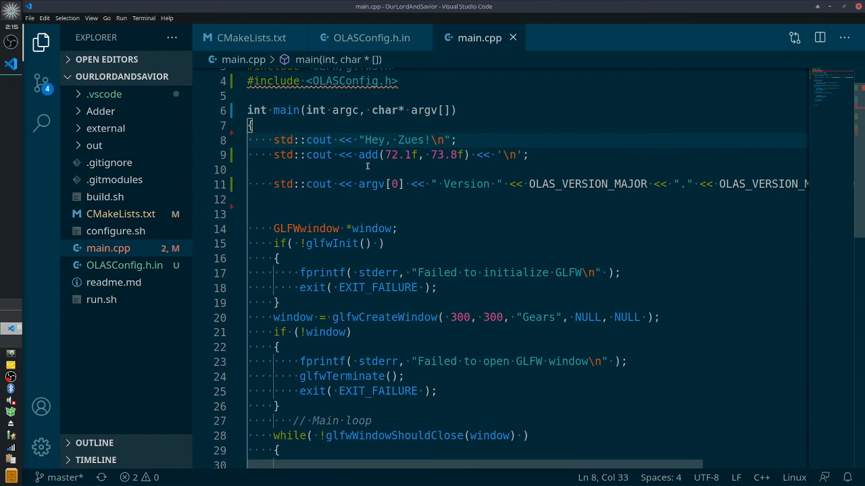
In a drop-down terminal, cd into ~/projects/OurLordAndSavior
click(497, 183)
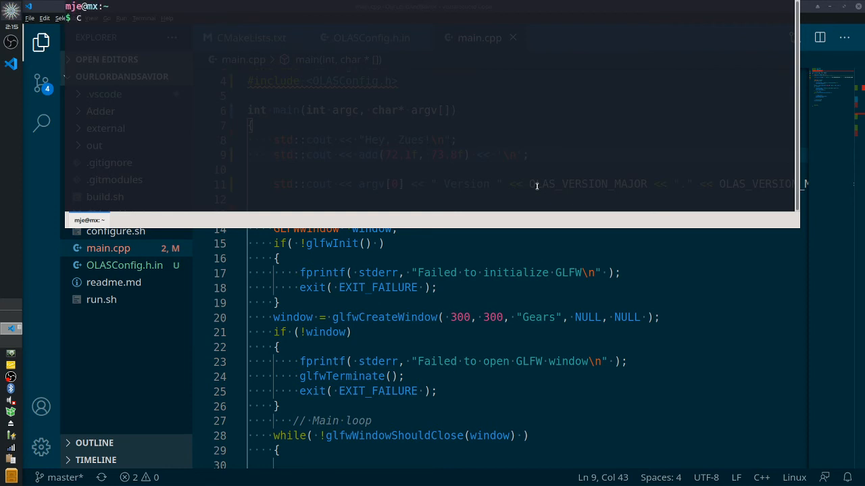
text(cm)
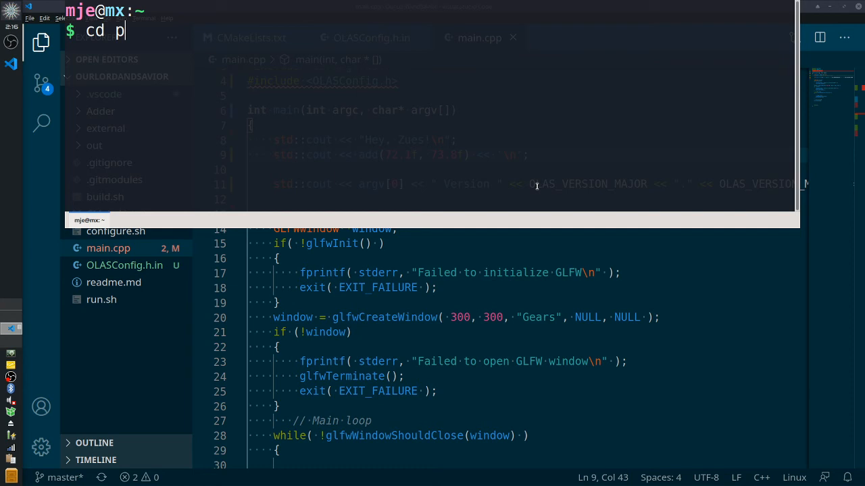
text(rojects/OurLordAndSavior/)
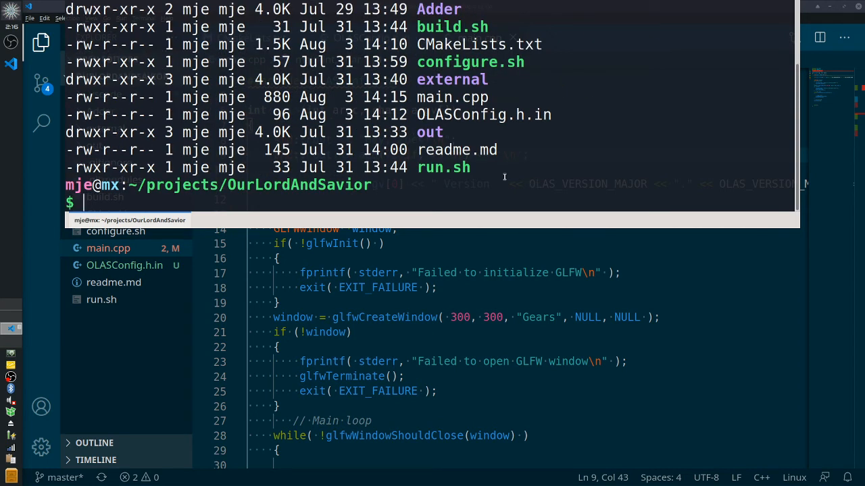
mouse_move(512, 134)
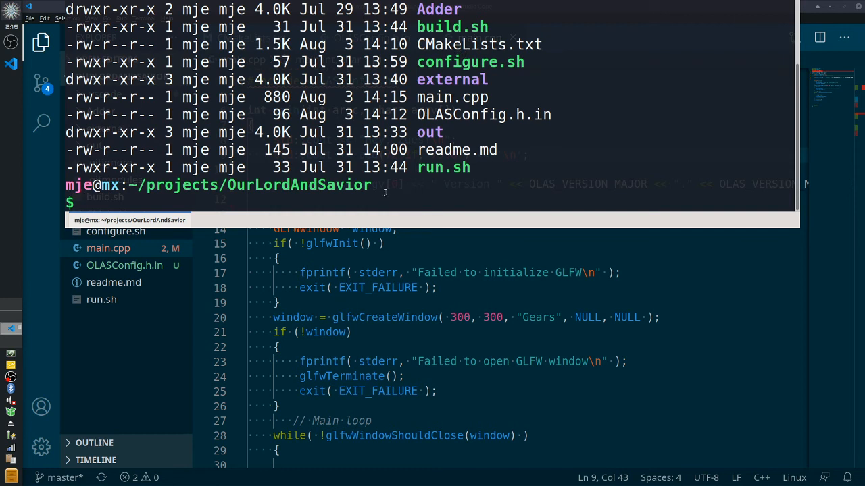
Configure the project with cmake -S . -B out/build
text(cmake -S)
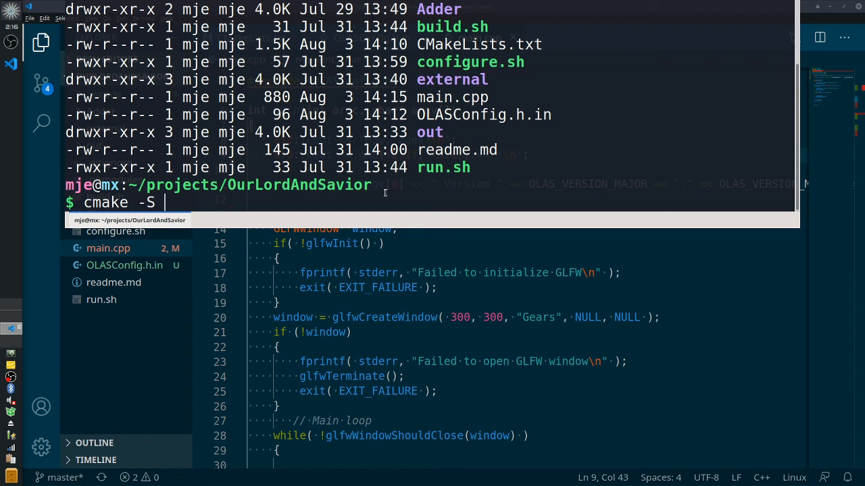
text(.)
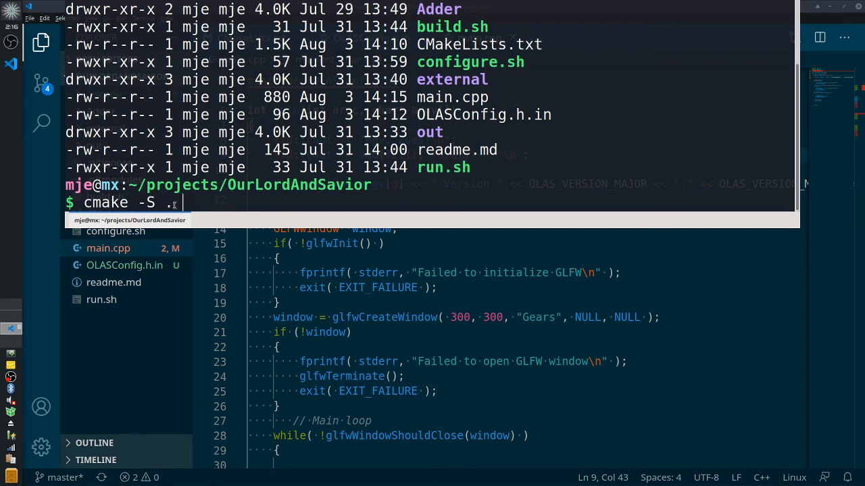
text(-B)
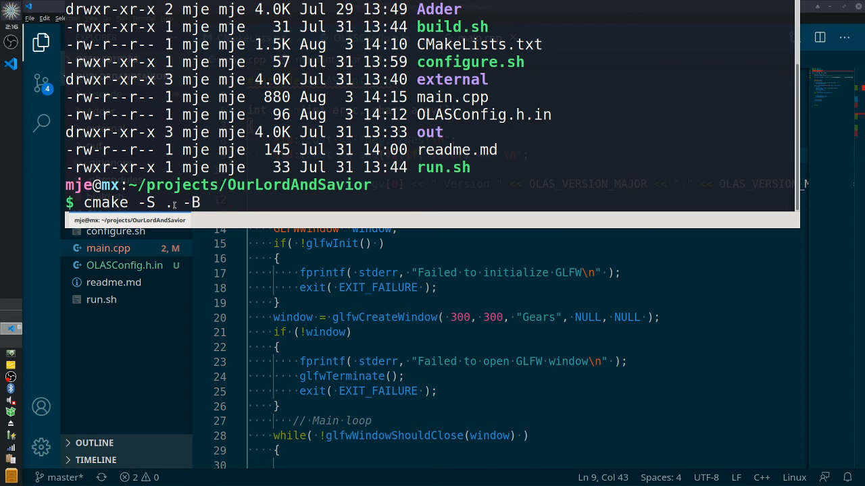
text(out/buil)
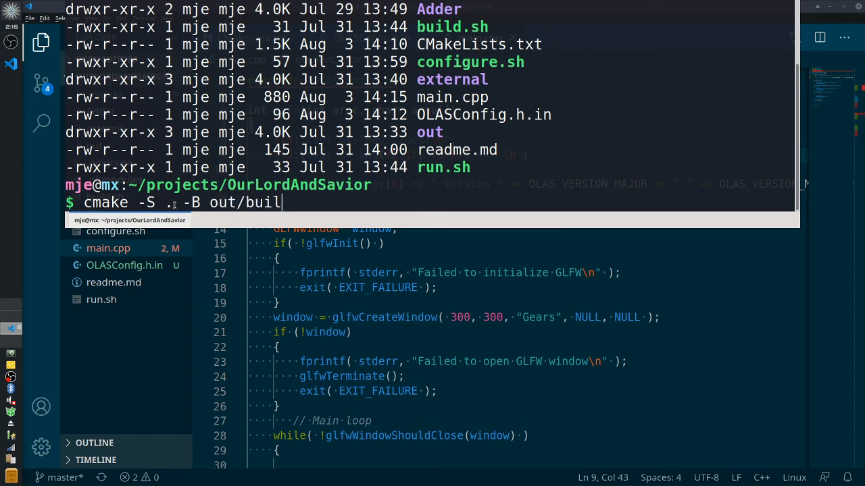
text(d)
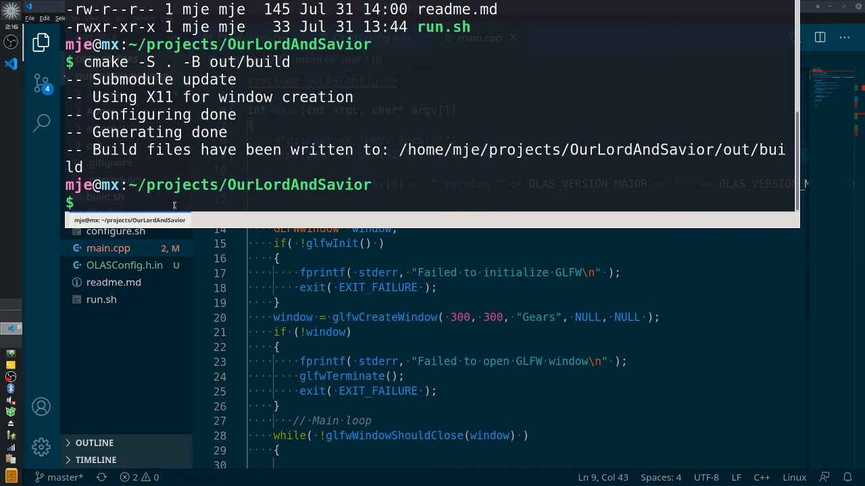
Build the OLAS target in the terminal with make -C out/build/
text(./)
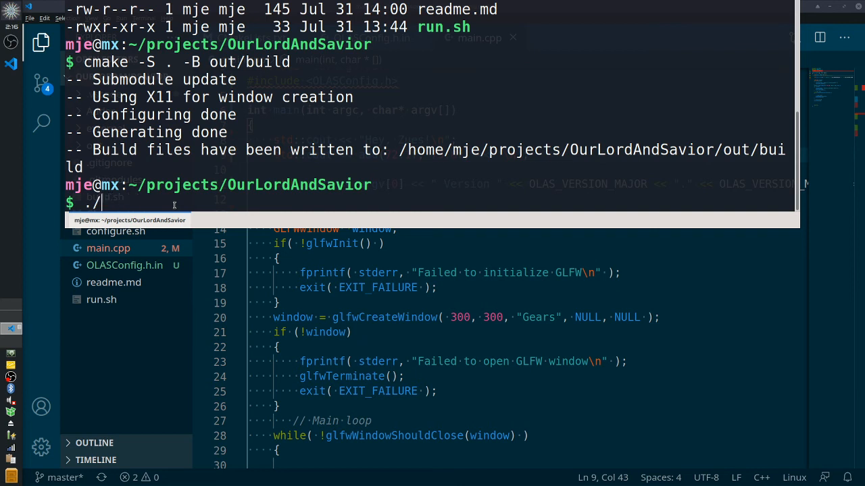
text(make -C out)
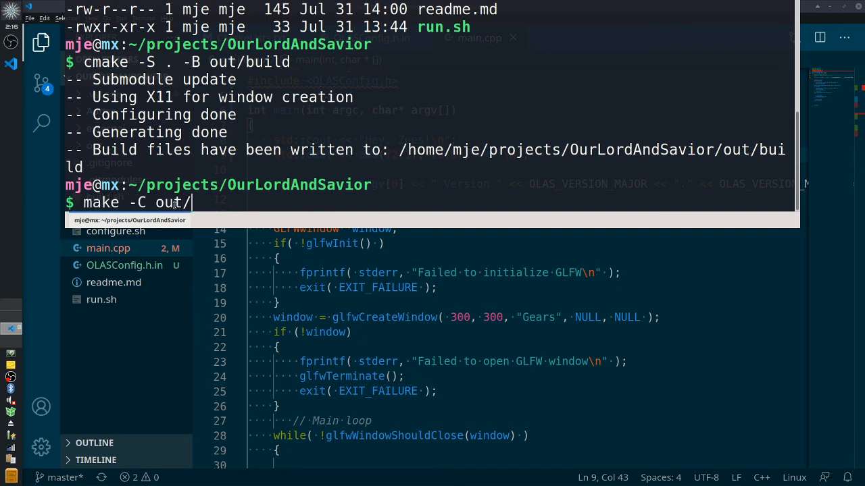
text(build/)
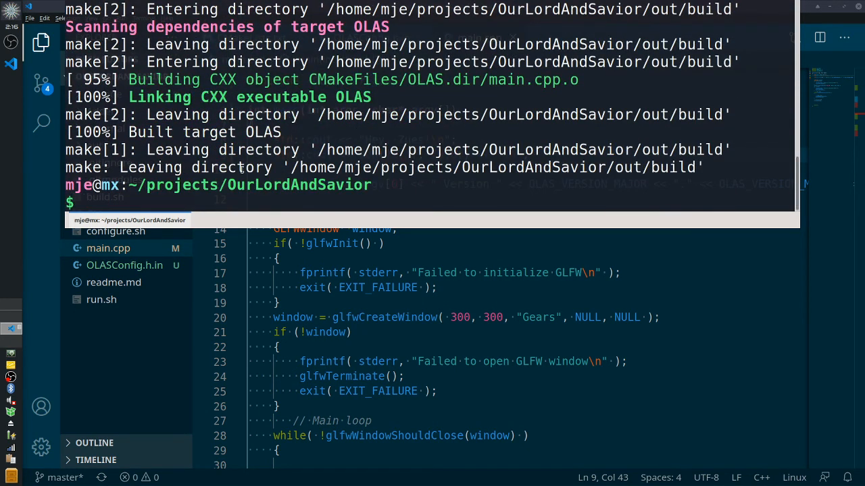
Run ./out/build/OLAS so it prints './out/build/OLAS Version 1.0'
text(./out/)
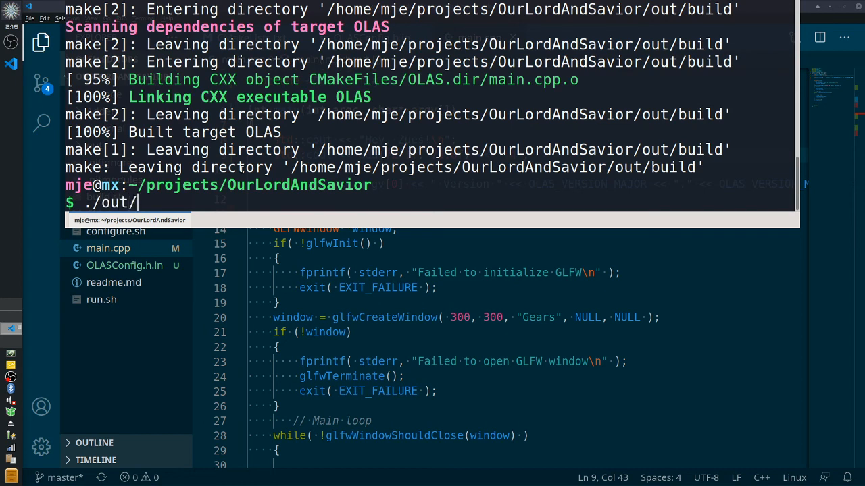
text(build/)
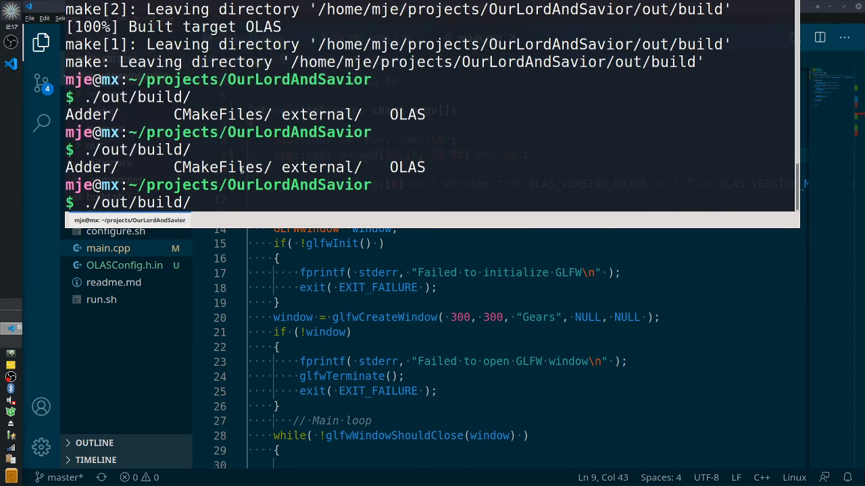
text(O)
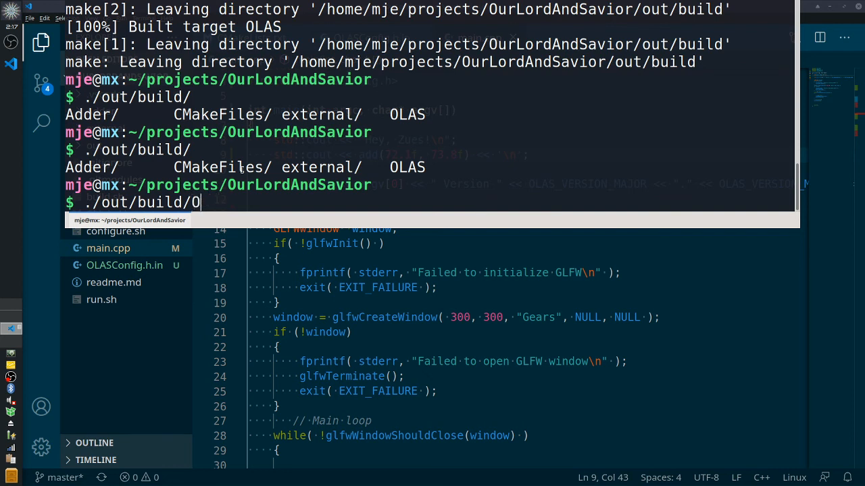
text(LAS)
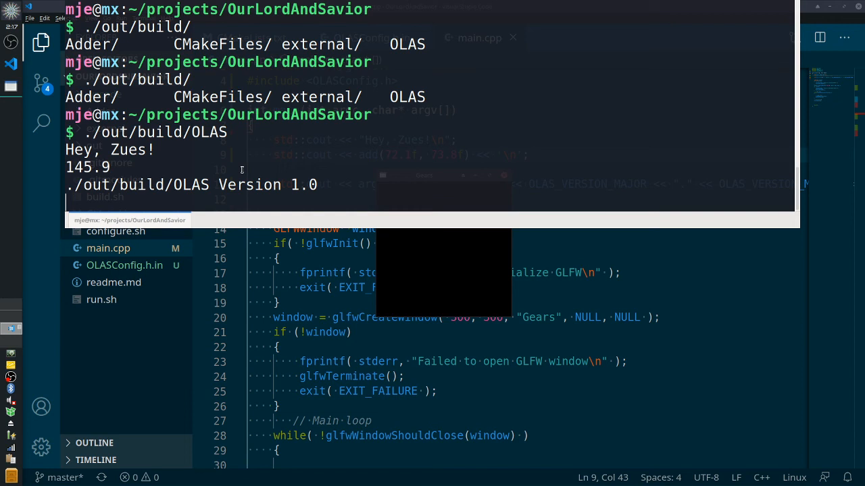
Hide the drop-down terminal and move the empty Gears window before closing it
double_click(149, 184)
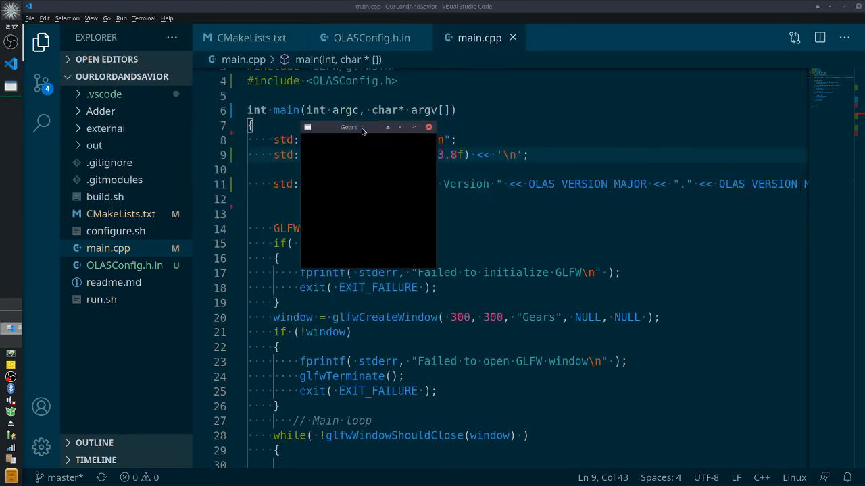
mouse_move(376, 127)
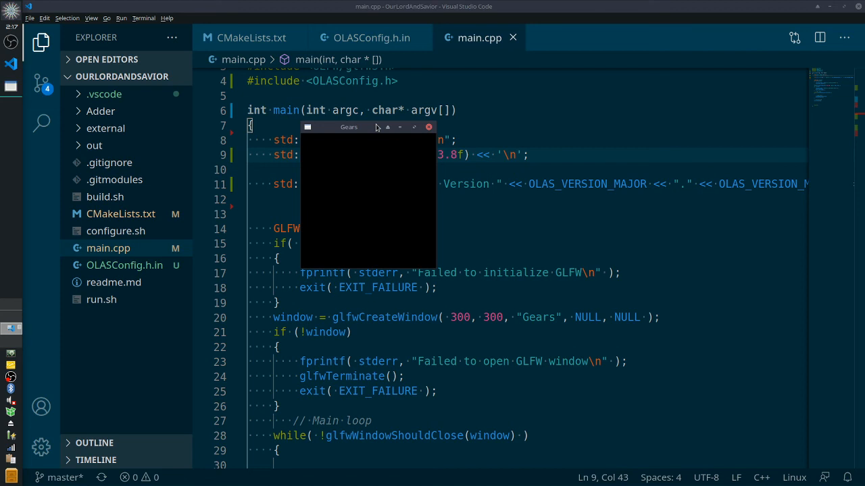
drag(349, 127, 375, 138)
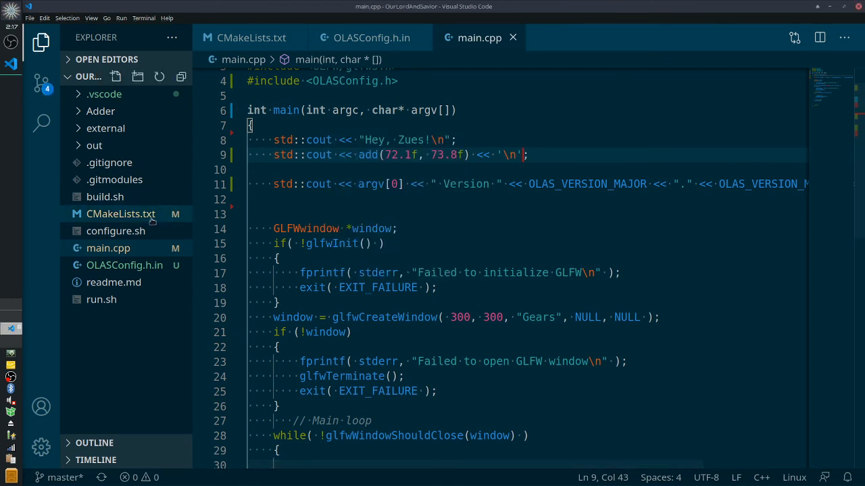
Review CMakeLists.txt (project OLAS VERSION 1.0) and OLASConfig.h.in, returning to CMakeLists.txt
click(251, 38)
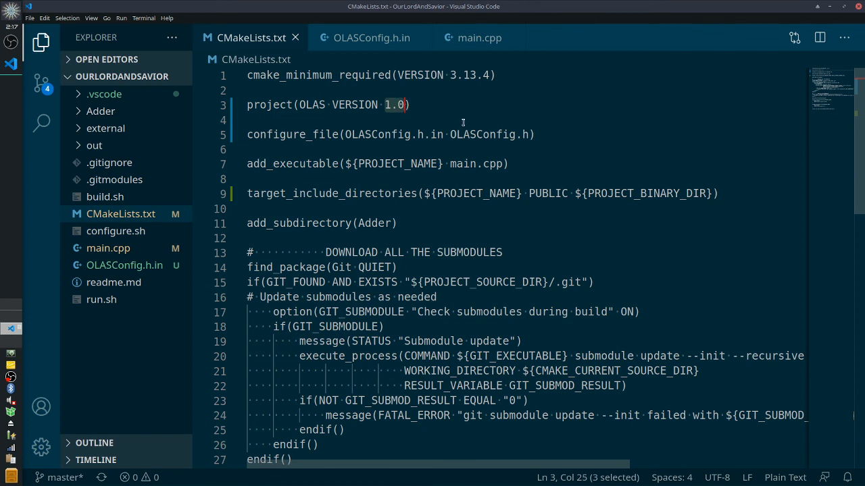
mouse_move(422, 164)
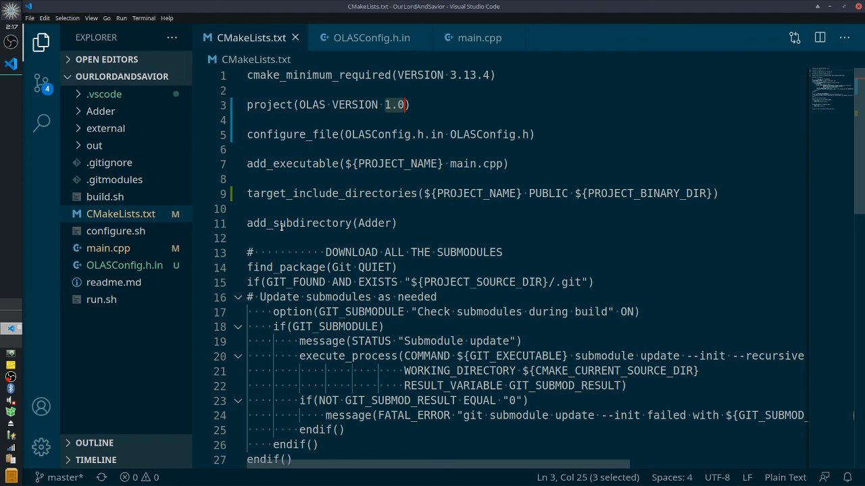
click(370, 38)
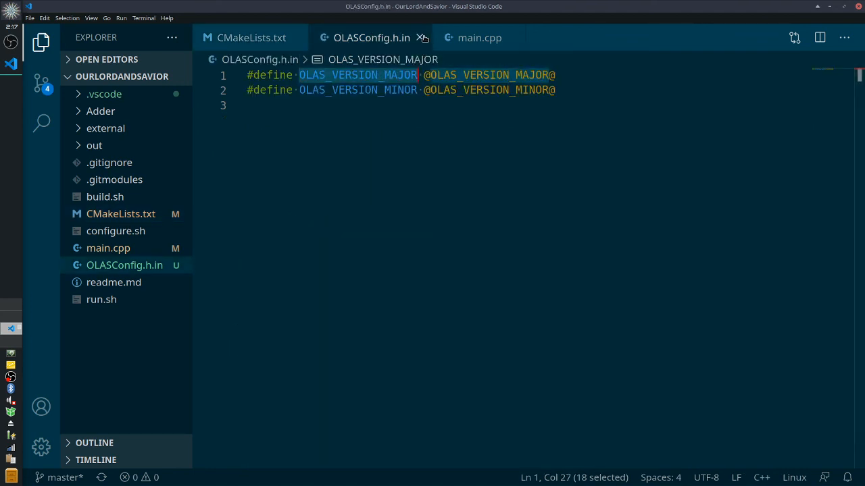
click(251, 38)
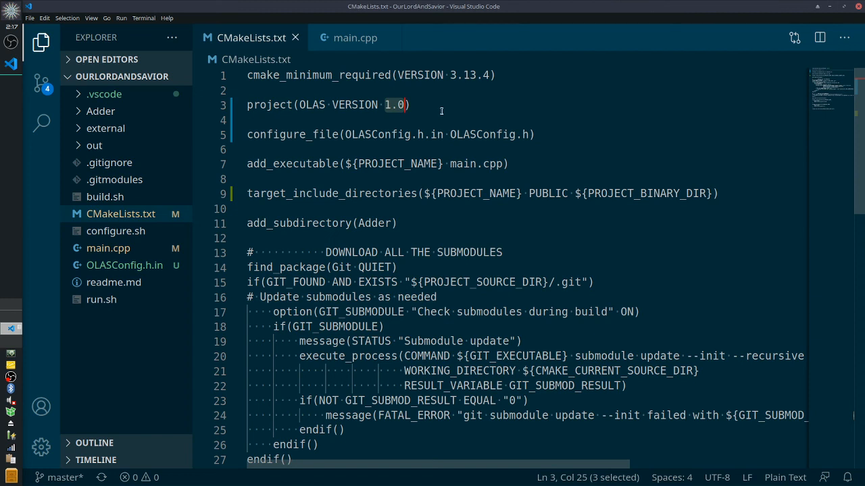
mouse_move(503, 129)
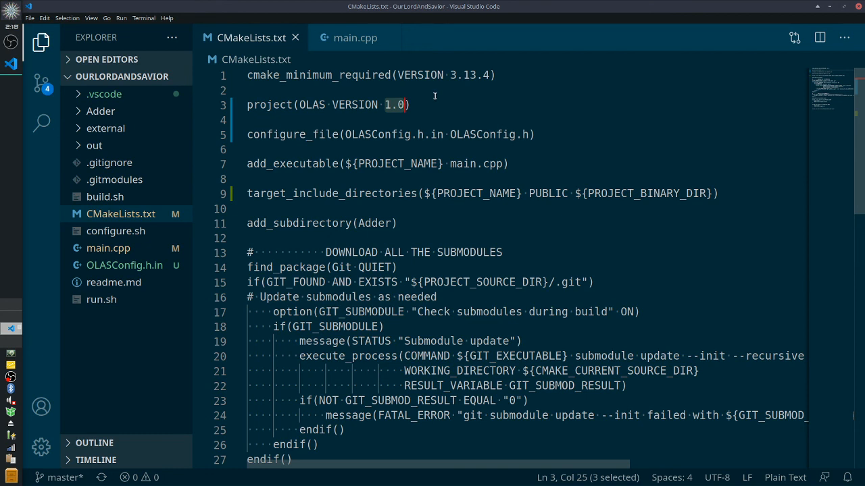
mouse_move(458, 97)
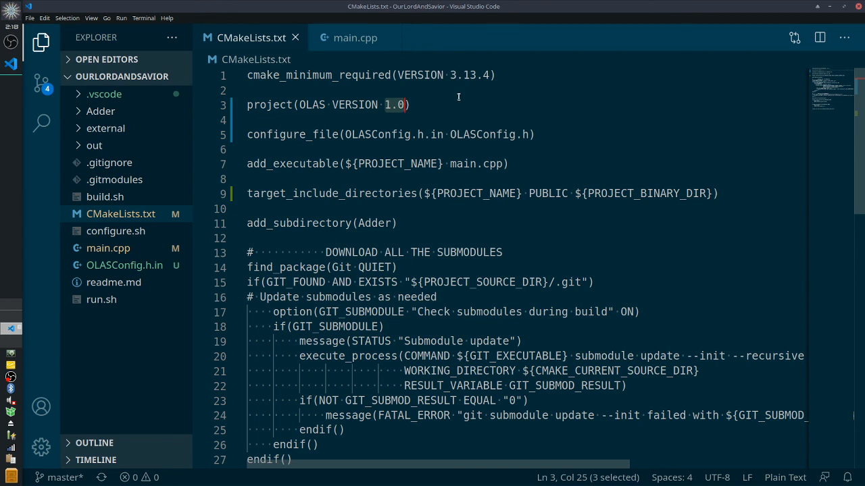